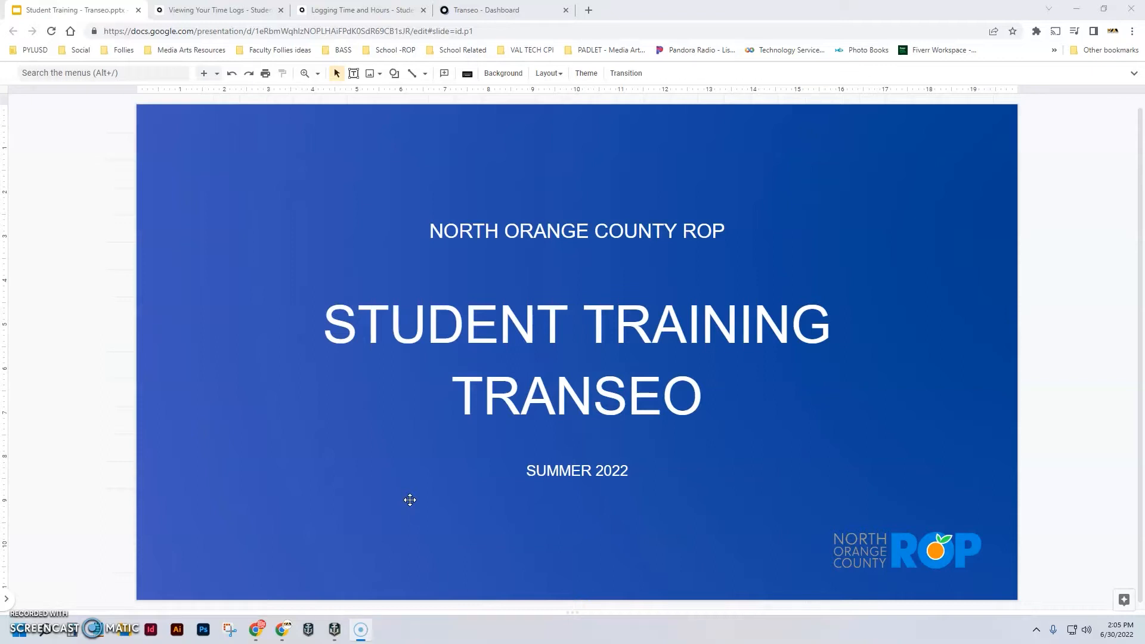
{"action": "mouse_move", "coordinate": [42, 318]}
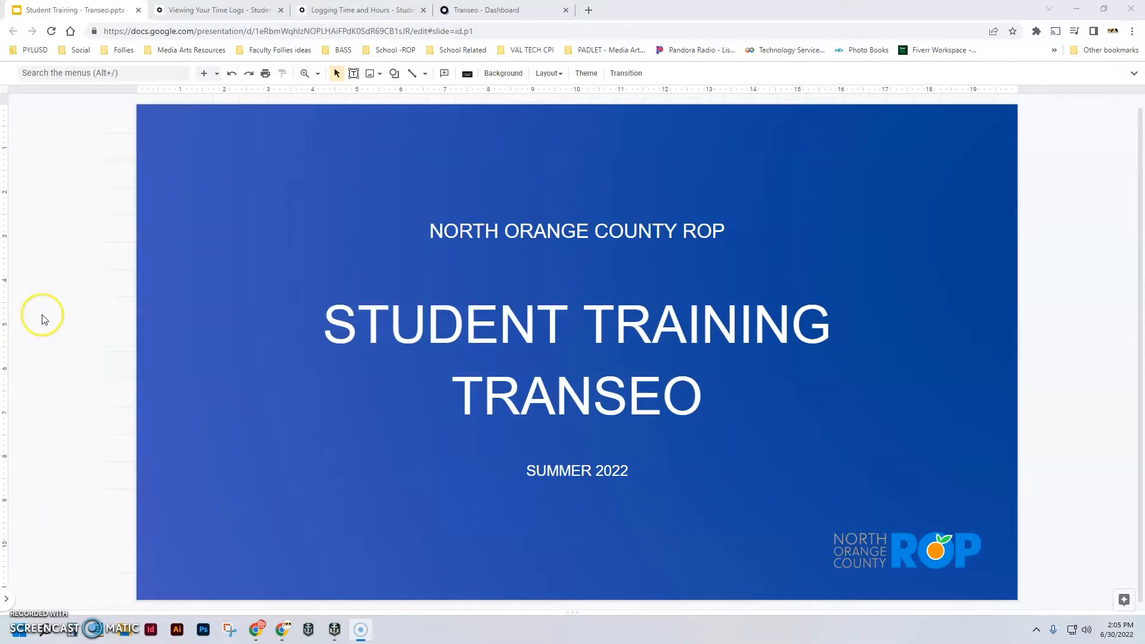
{"action": "mouse_move", "coordinate": [42, 315]}
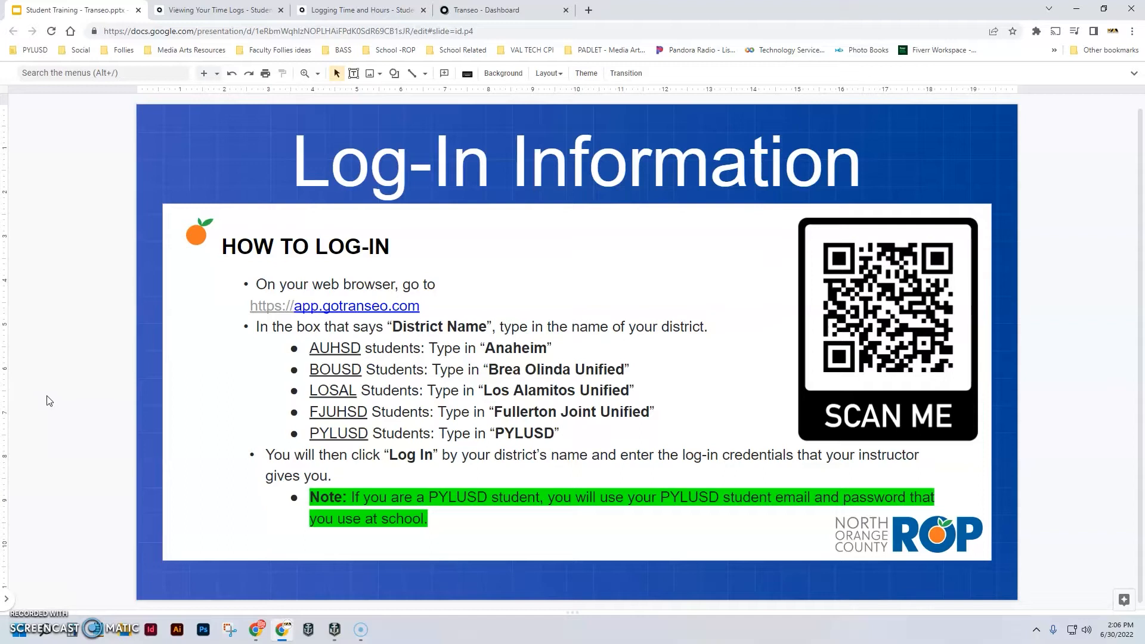
{"action": "mouse_move", "coordinate": [480, 11]}
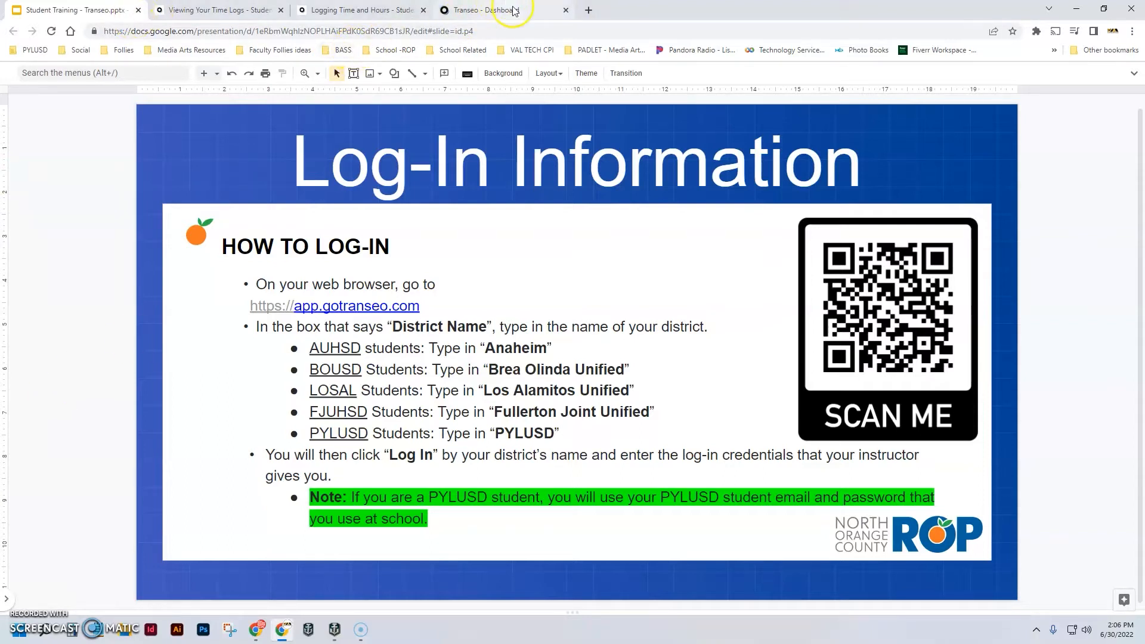
- Go to app.gotranseo.com in a new browser tab
{"action": "left_click", "coordinate": [586, 10]}
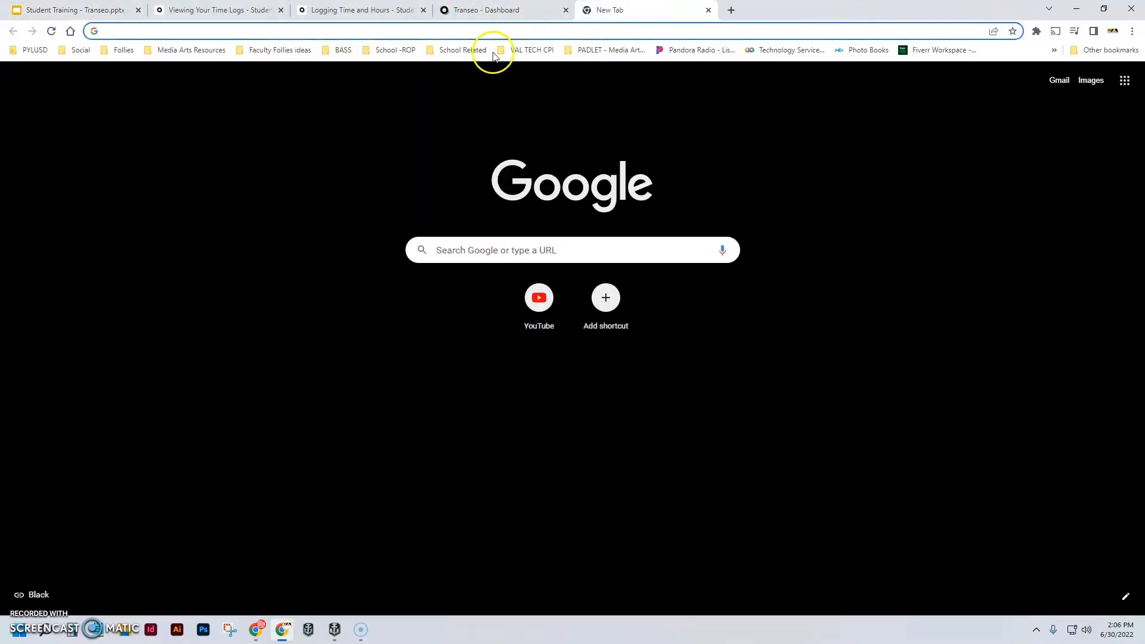
{"action": "type", "text": "app.gotranseo.com/login"}
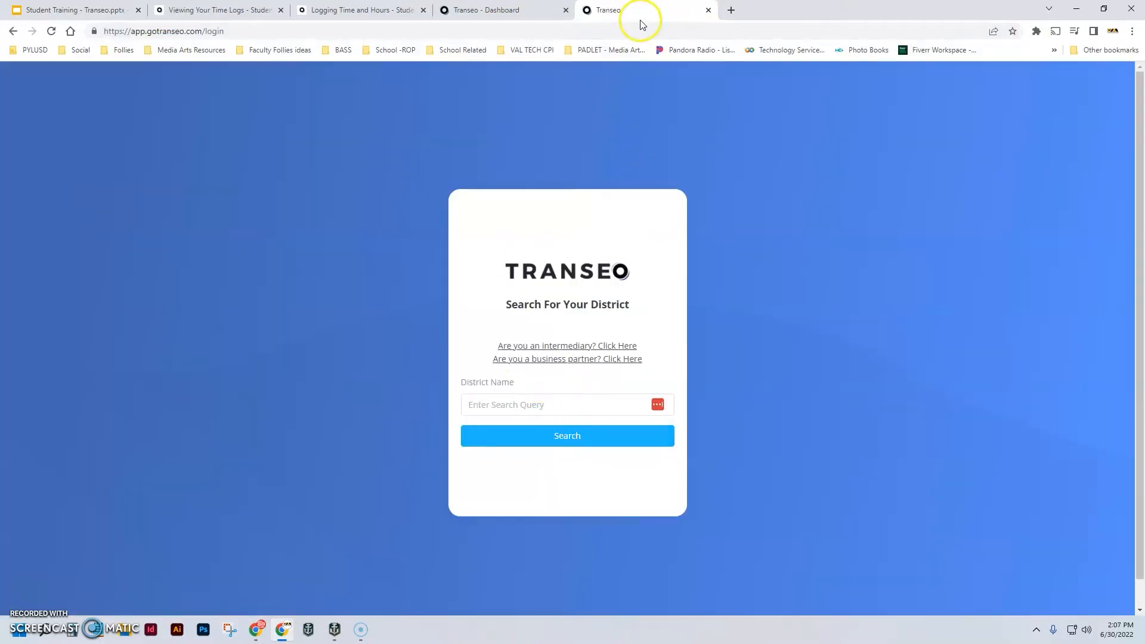
{"action": "mouse_move", "coordinate": [544, 271]}
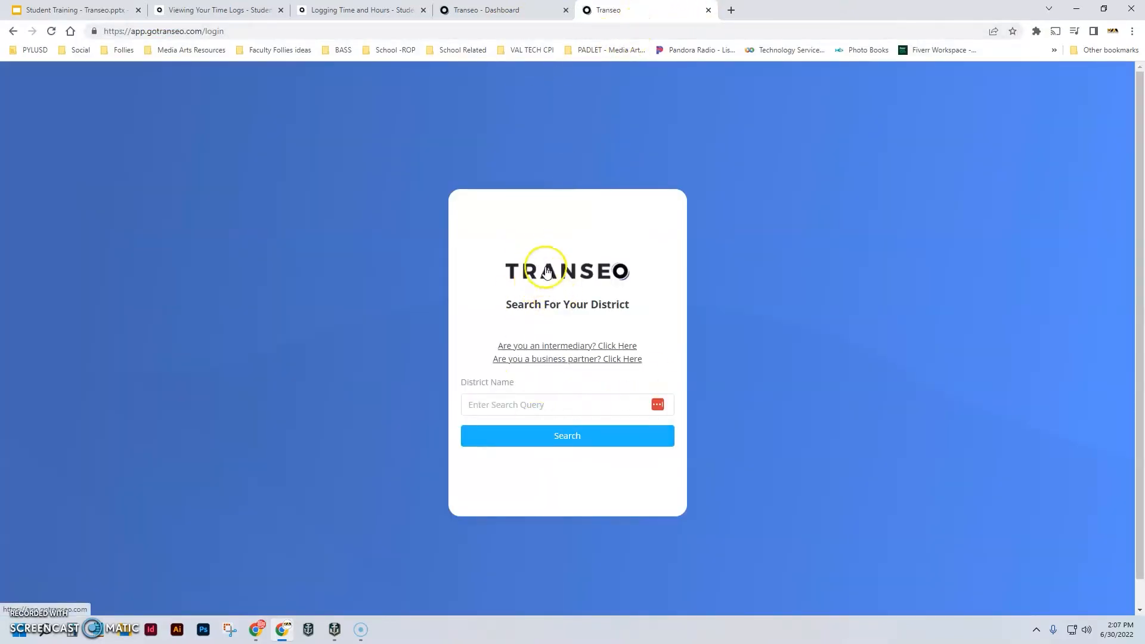
{"action": "mouse_move", "coordinate": [451, 265]}
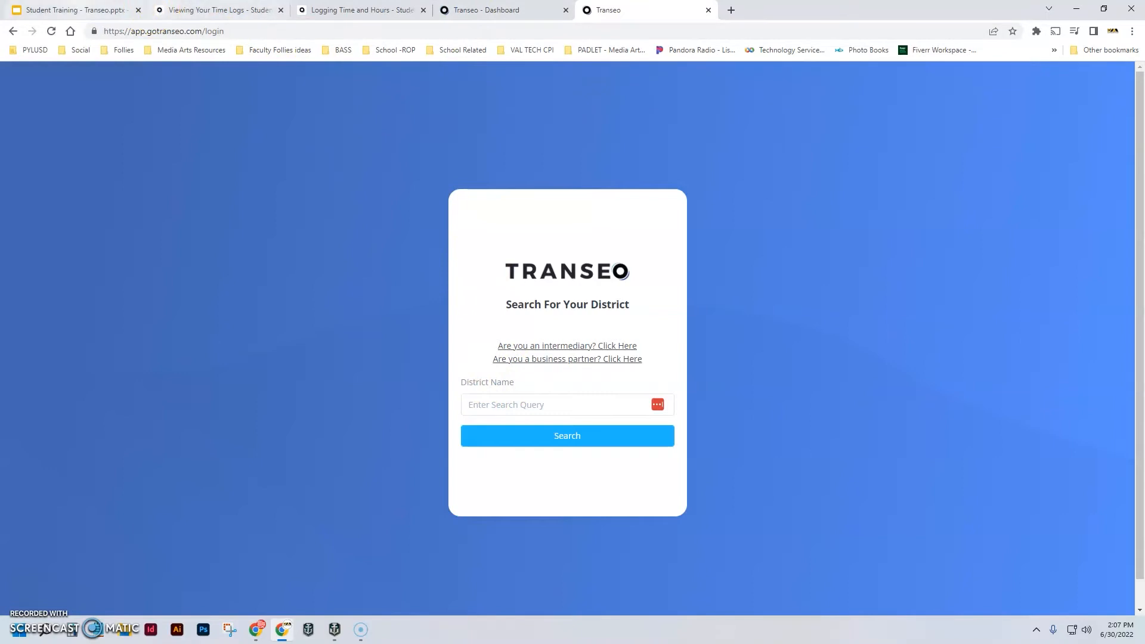
- Search for the PYLUSD district and proceed to its login
{"action": "left_click", "coordinate": [73, 9]}
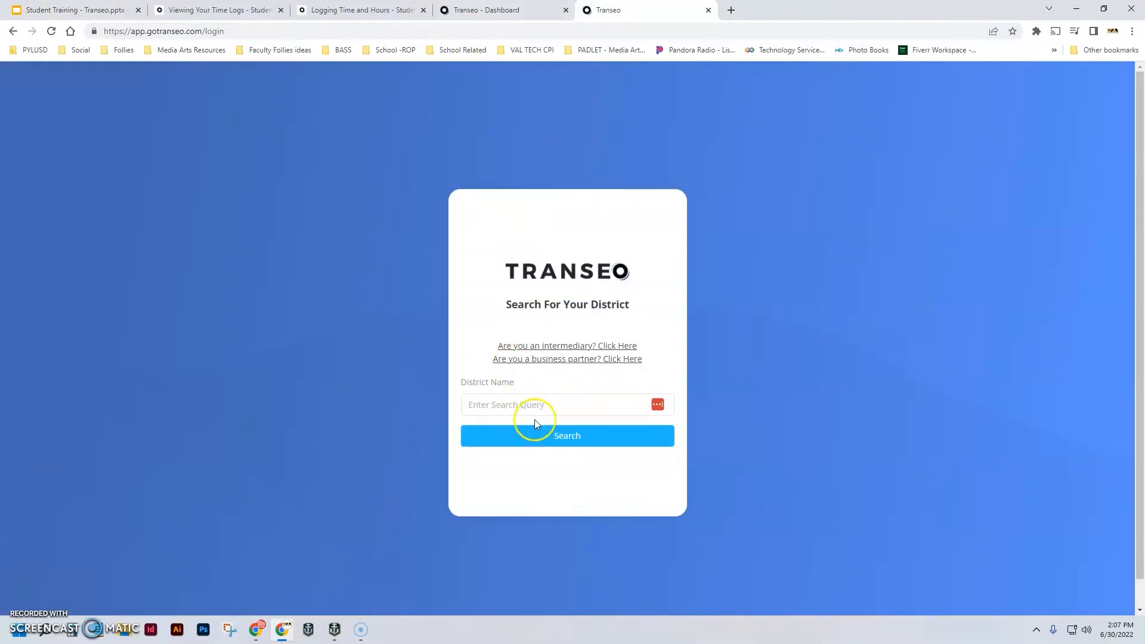
{"action": "type", "text": "PYLUSD"}
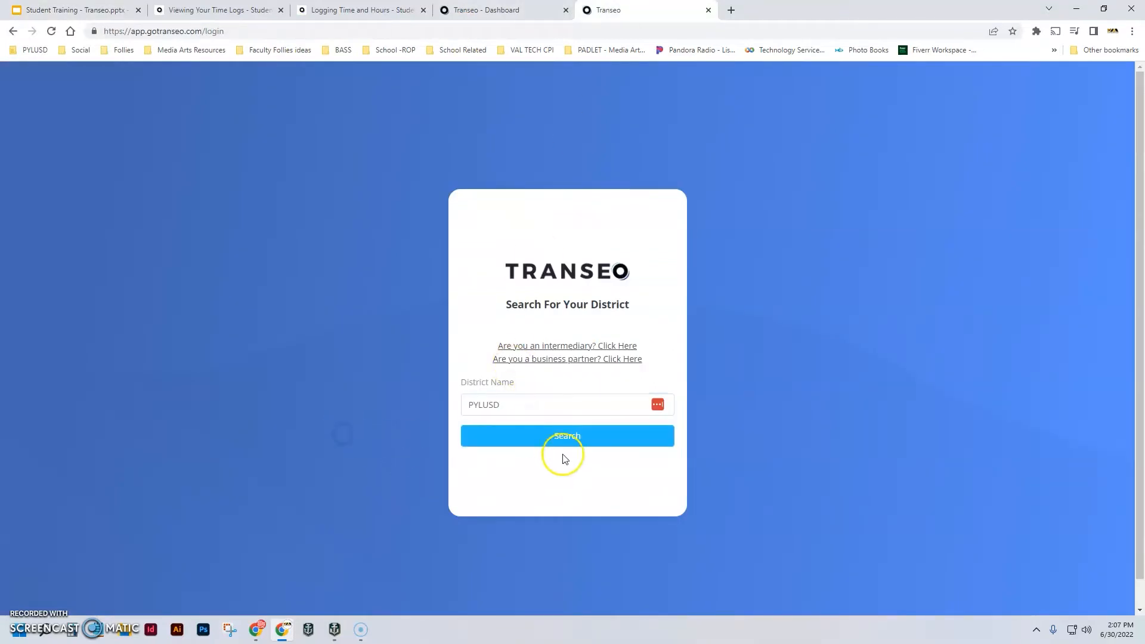
{"action": "left_click", "coordinate": [567, 436]}
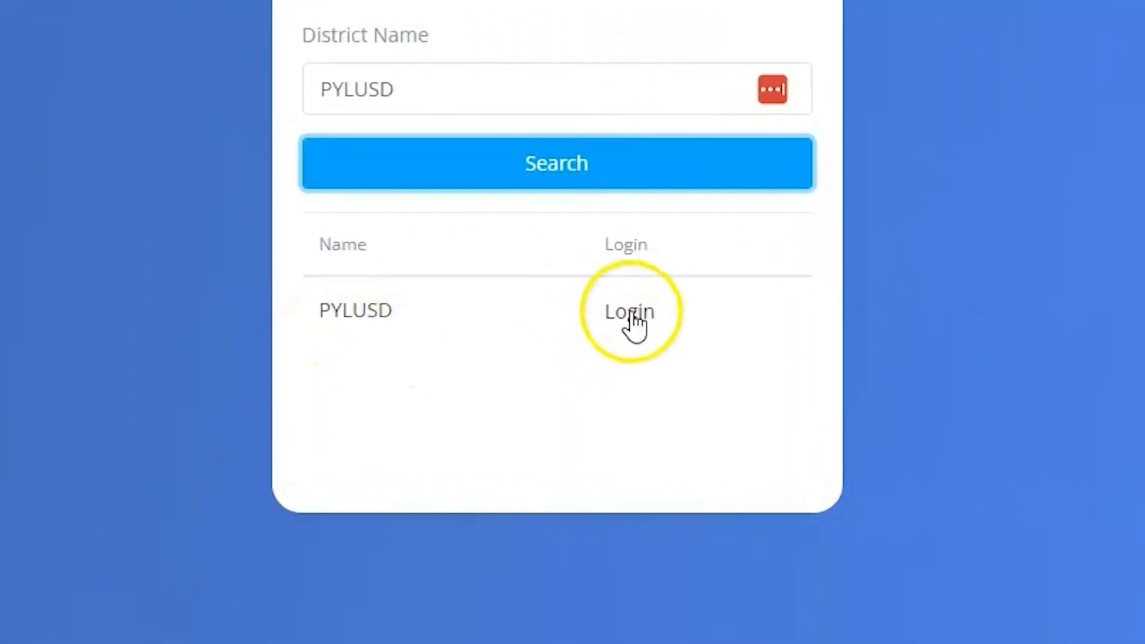
{"action": "left_click", "coordinate": [629, 310]}
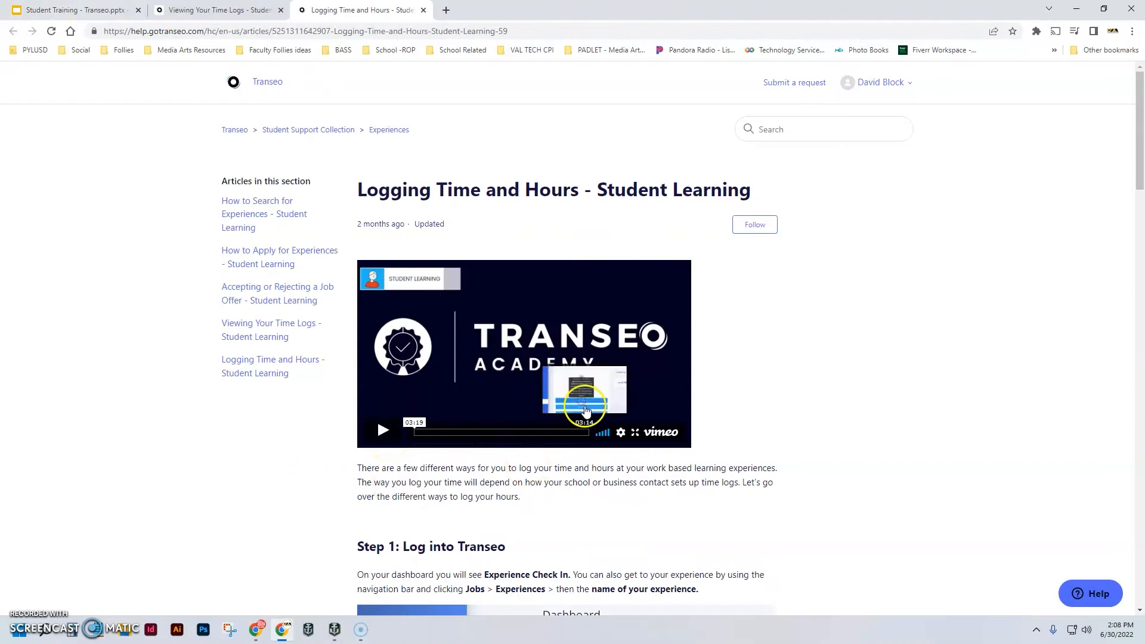
- Play the Logging Time and Hours tutorial video in full screen
{"action": "left_click", "coordinate": [638, 432]}
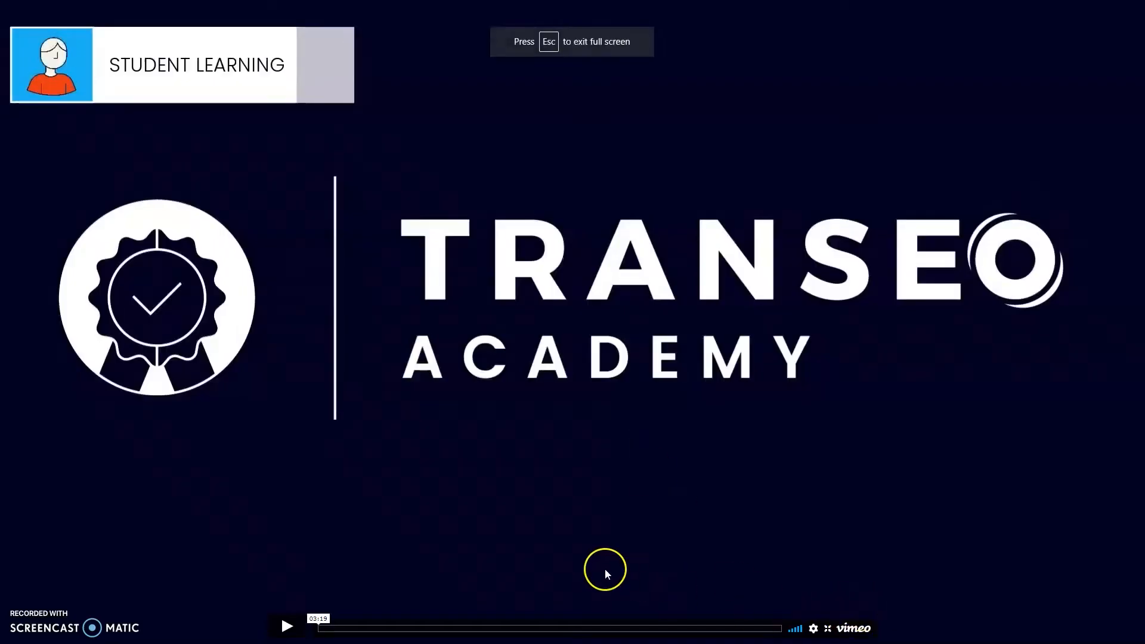
{"action": "mouse_move", "coordinate": [286, 626]}
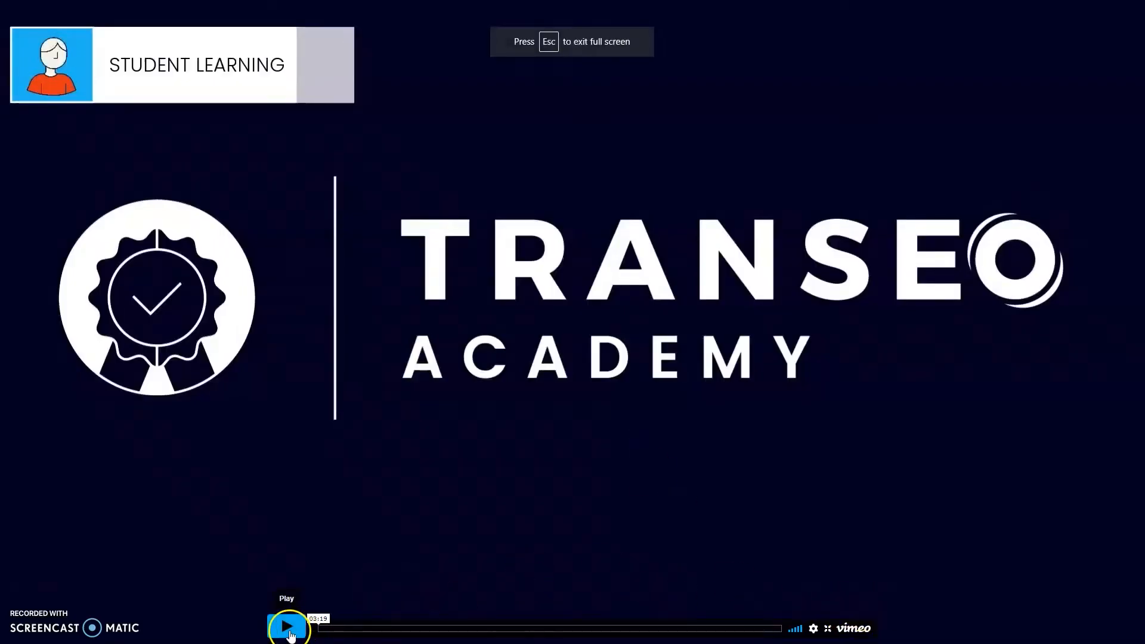
{"action": "left_click", "coordinate": [288, 626]}
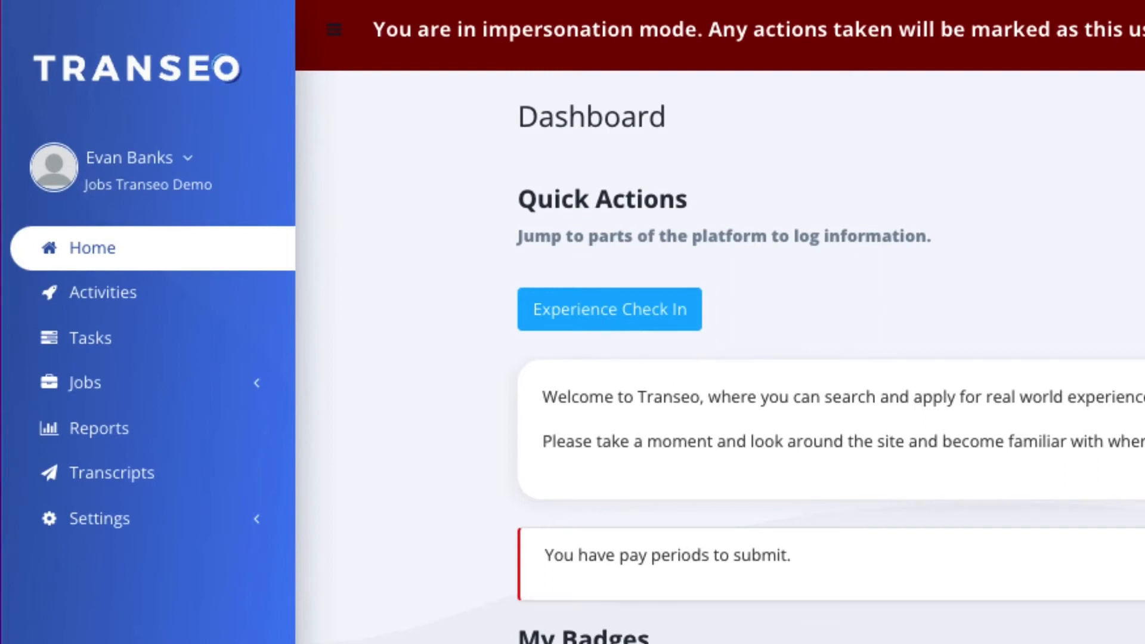
- Reach the job Experiences list from the sidebar to find Dog Washer
{"action": "left_click", "coordinate": [84, 381]}
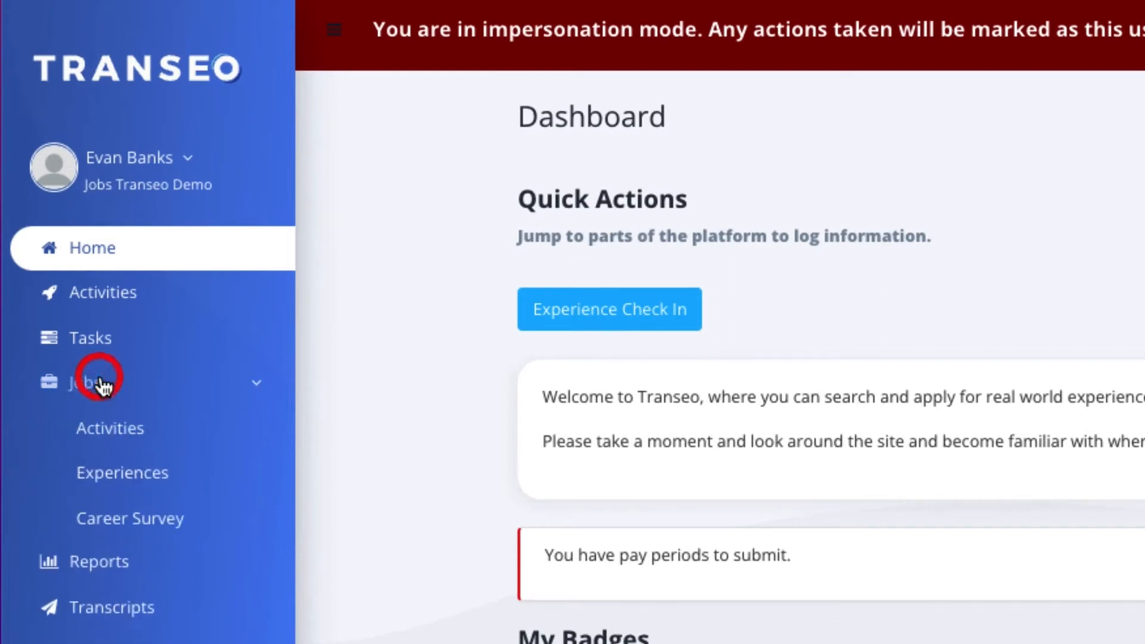
{"action": "mouse_move", "coordinate": [124, 474]}
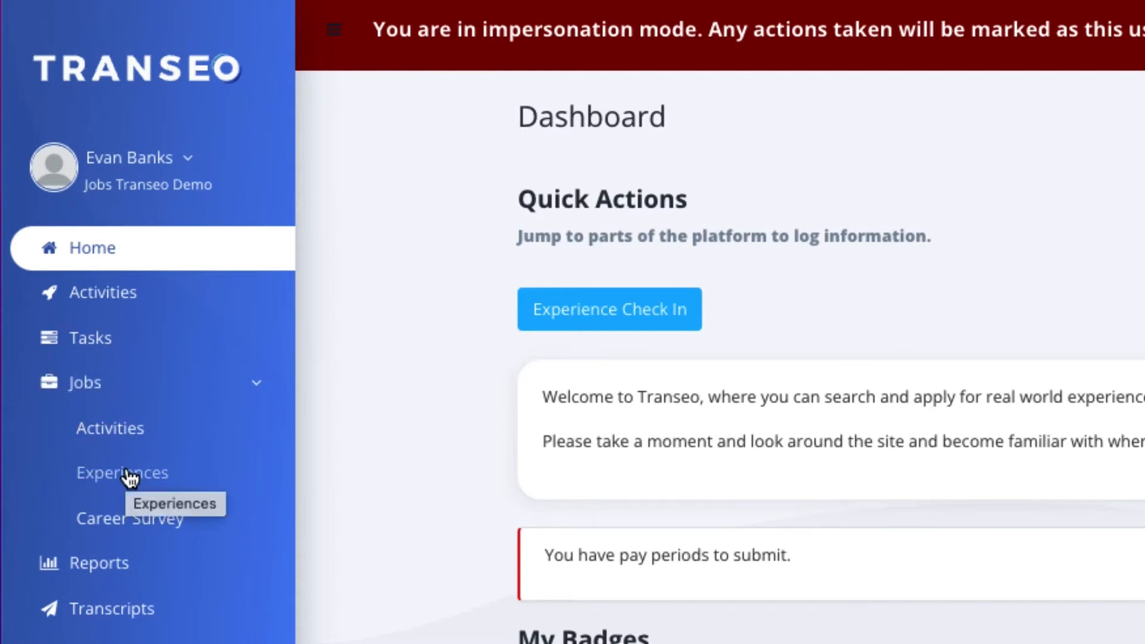
{"action": "left_click", "coordinate": [122, 472]}
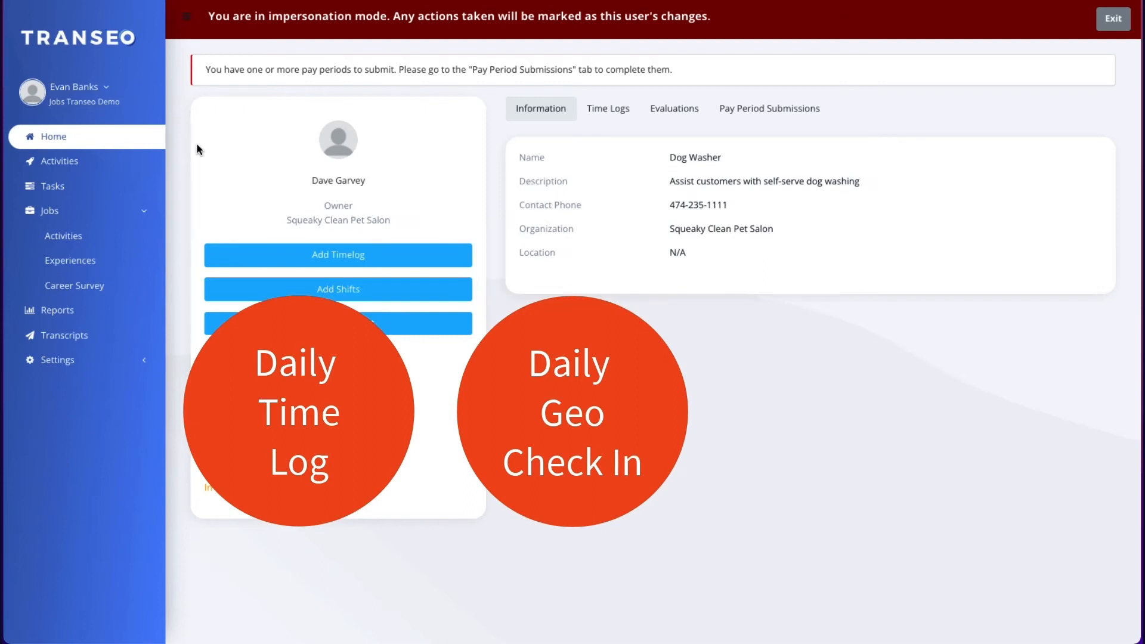
- Add a manual time log dated 03/29/2022, 11:00 am to 1:00 pm, and save it
{"action": "left_click", "coordinate": [338, 254]}
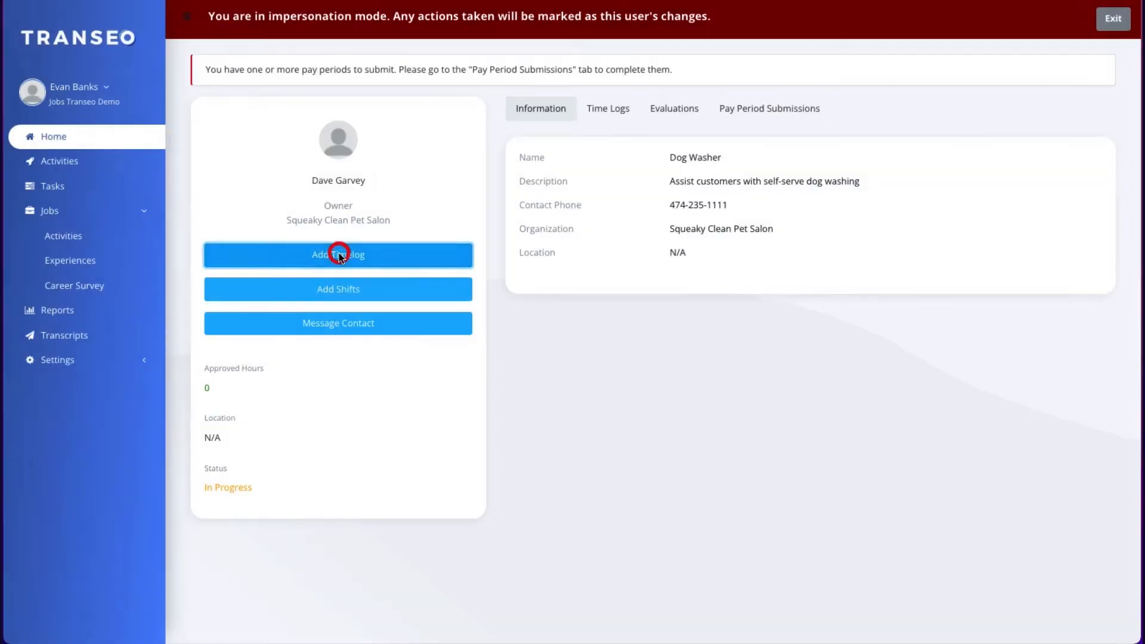
{"action": "left_click", "coordinate": [338, 254]}
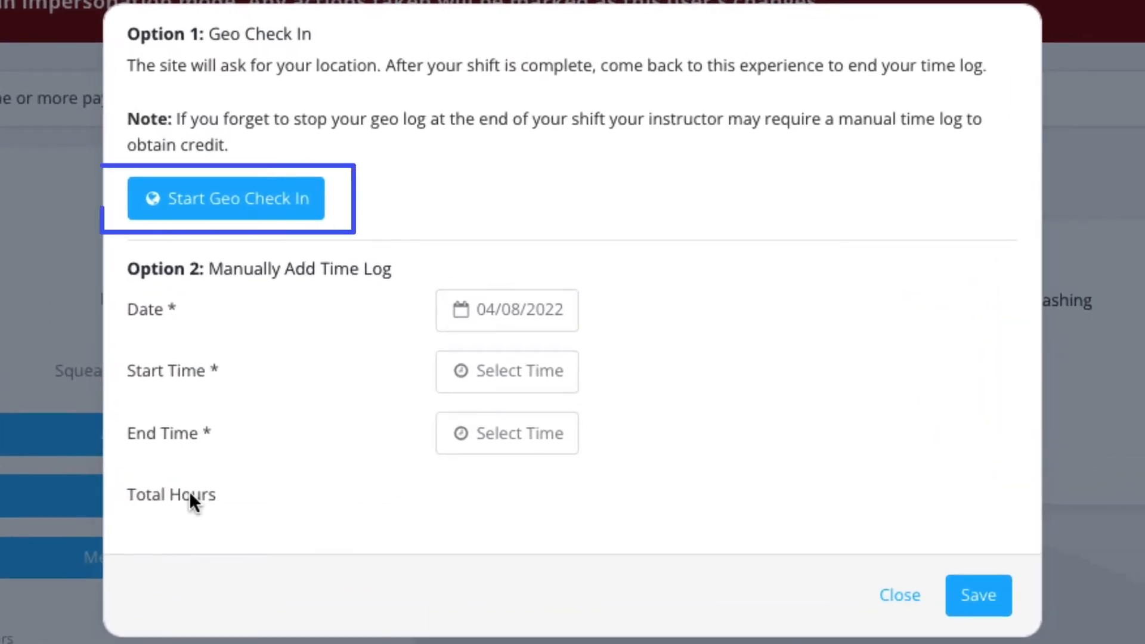
{"action": "mouse_move", "coordinate": [225, 198]}
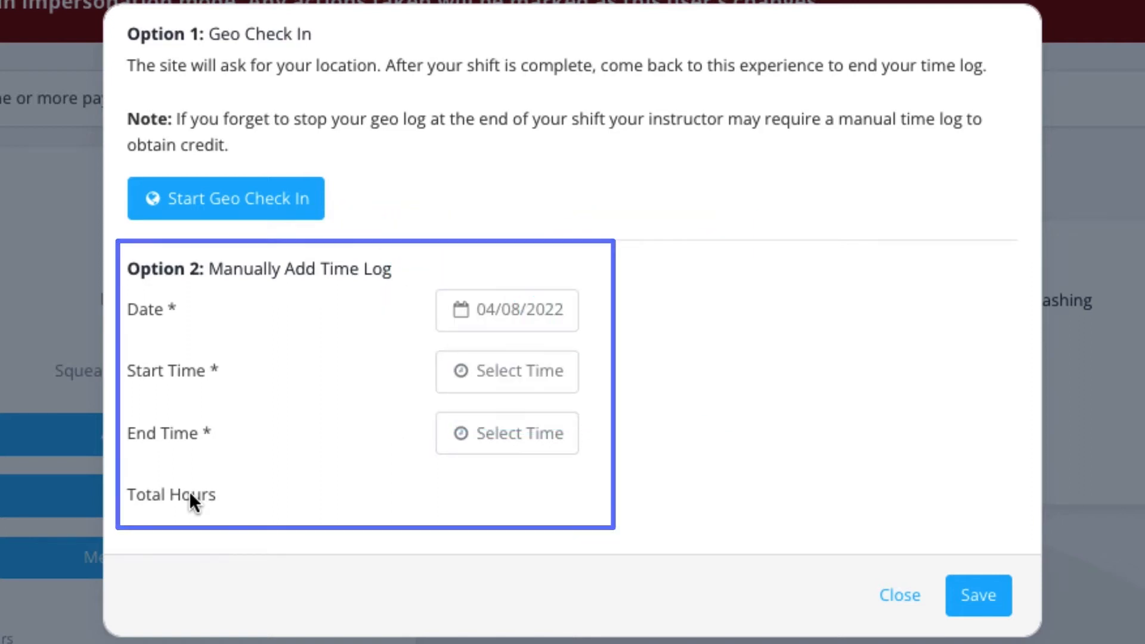
{"action": "left_click", "coordinate": [507, 309]}
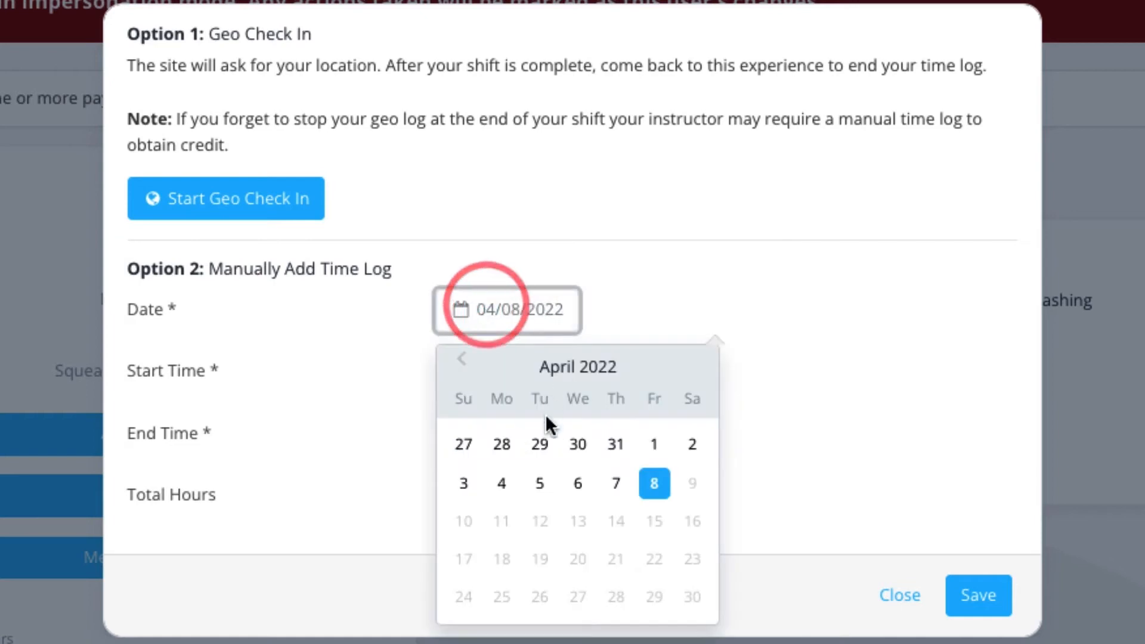
{"action": "left_click", "coordinate": [539, 444]}
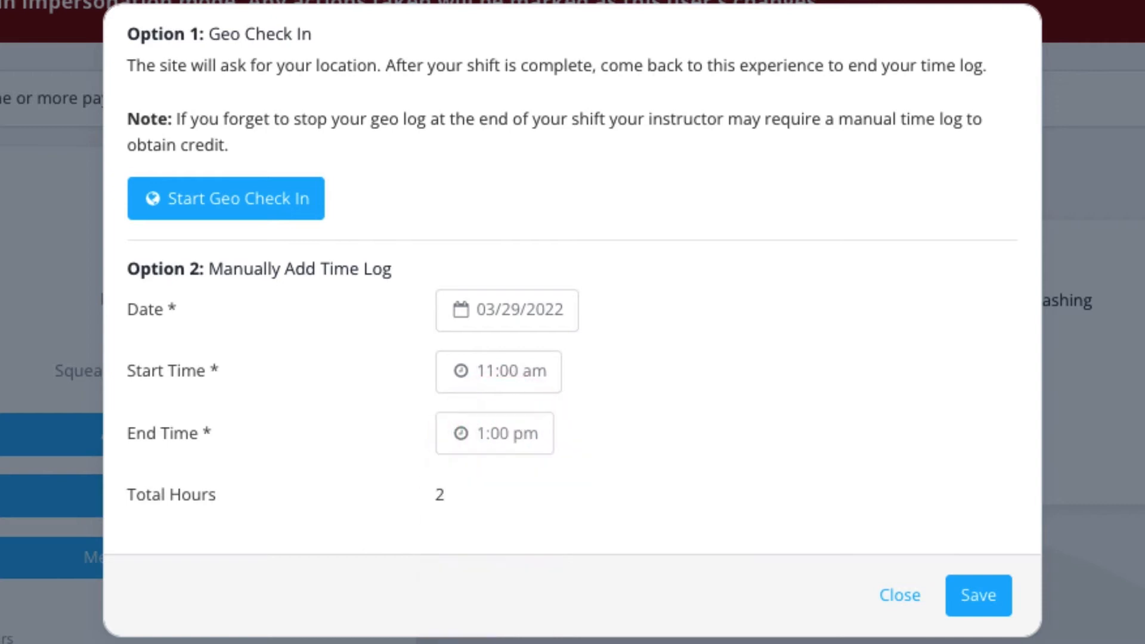
{"action": "left_click", "coordinate": [899, 595]}
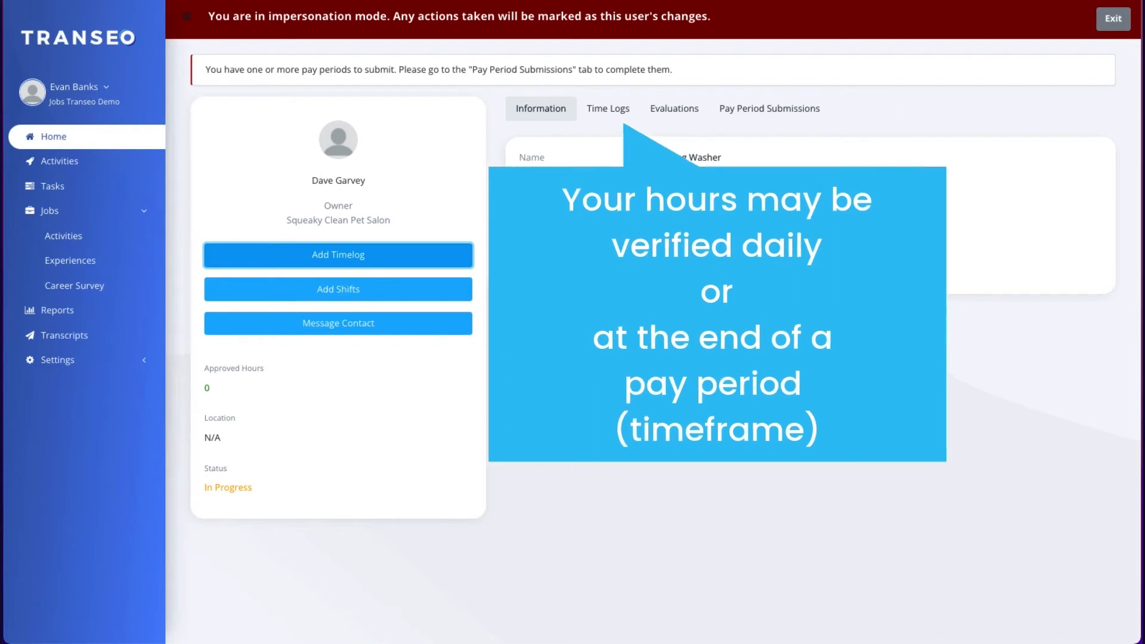
{"action": "left_click", "coordinate": [658, 371]}
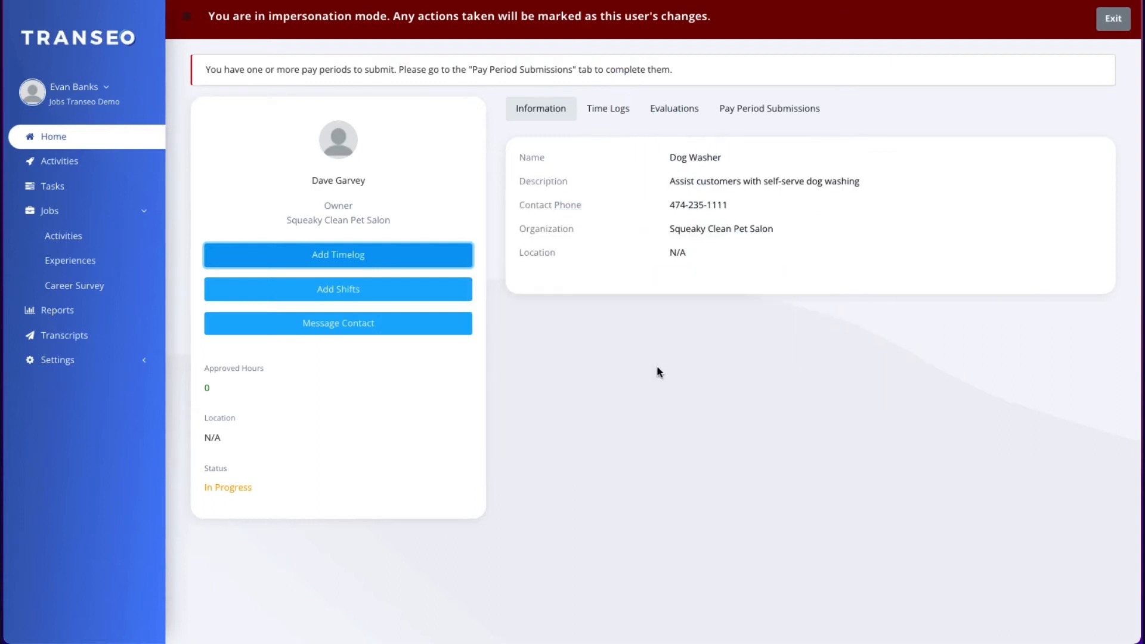
{"action": "mouse_move", "coordinate": [769, 109]}
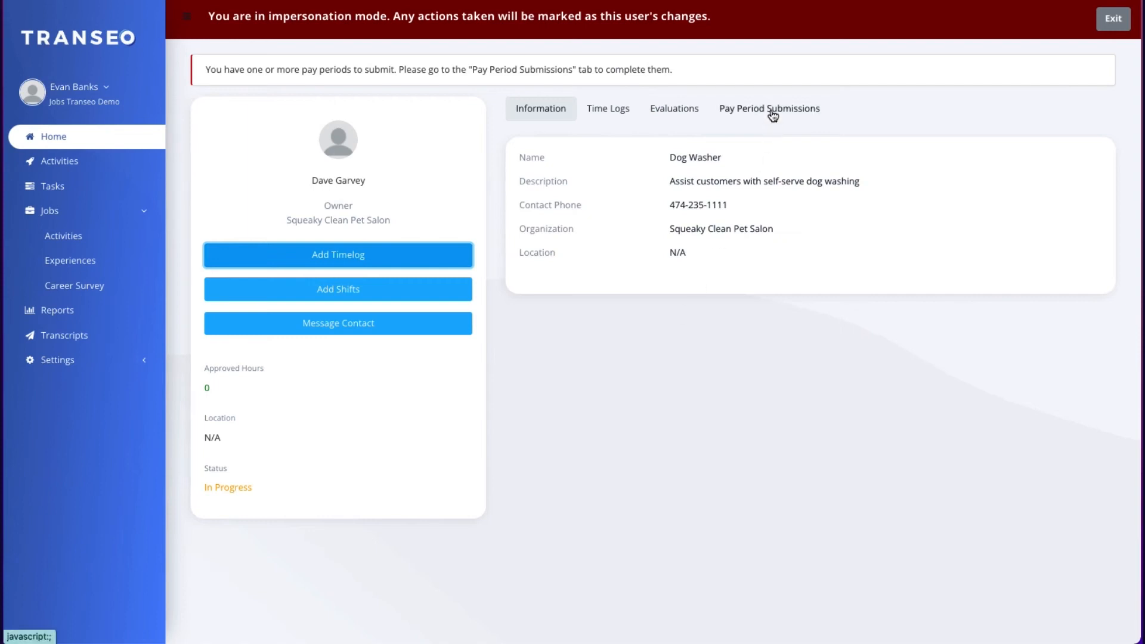
- Review Pay Period Submissions, selecting a pay period and submitting signed 12-hour periods
{"action": "left_click", "coordinate": [770, 109]}
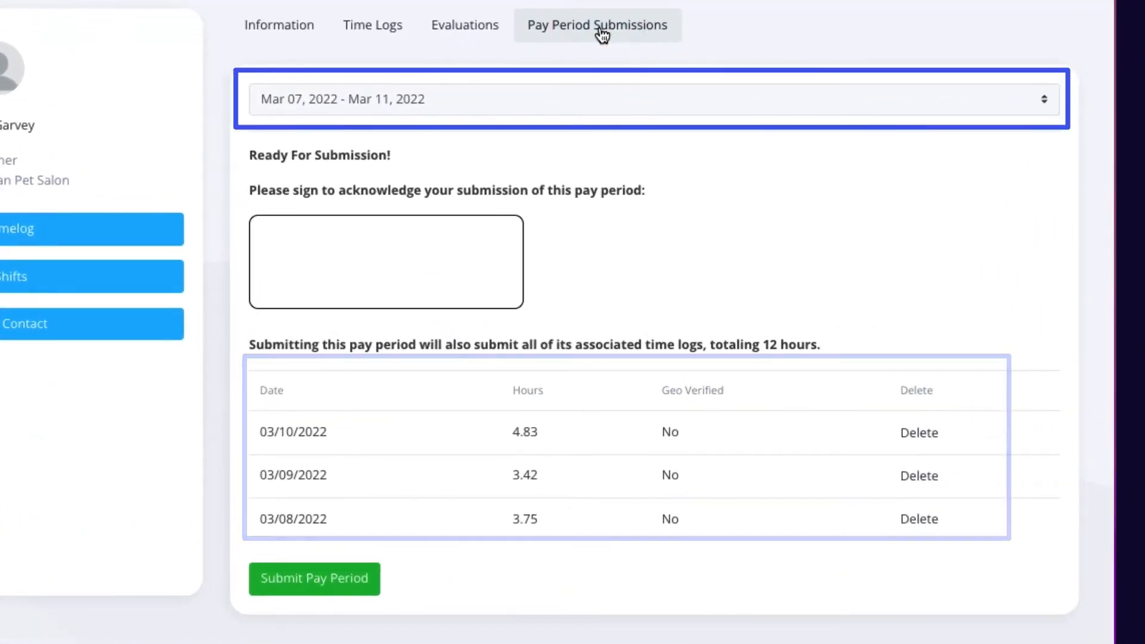
{"action": "left_click", "coordinate": [649, 99]}
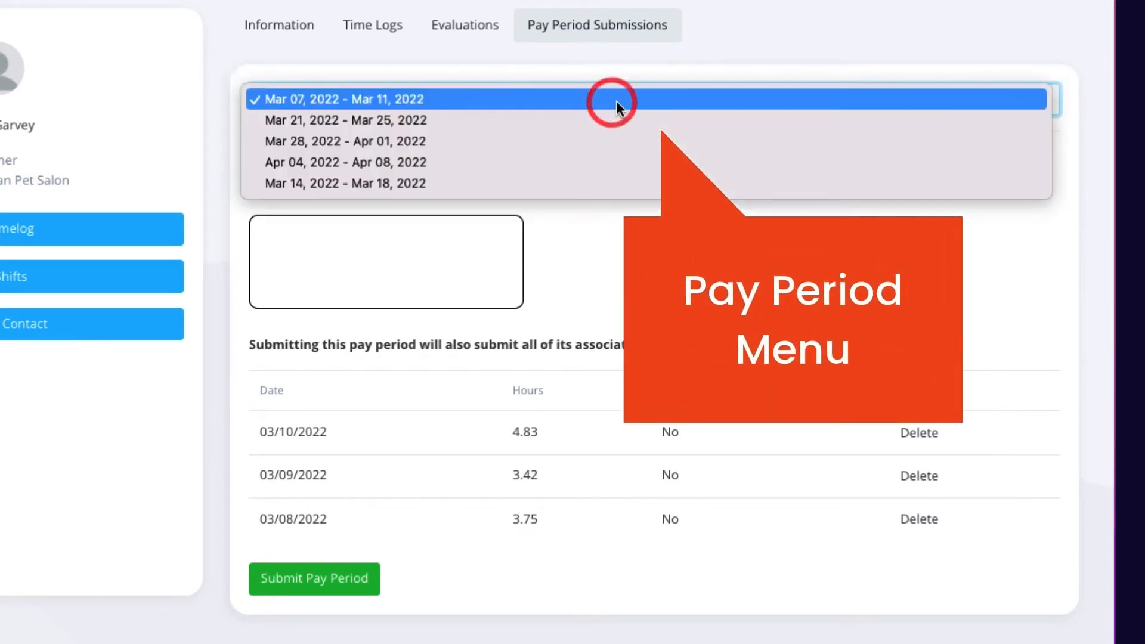
{"action": "left_click", "coordinate": [341, 99]}
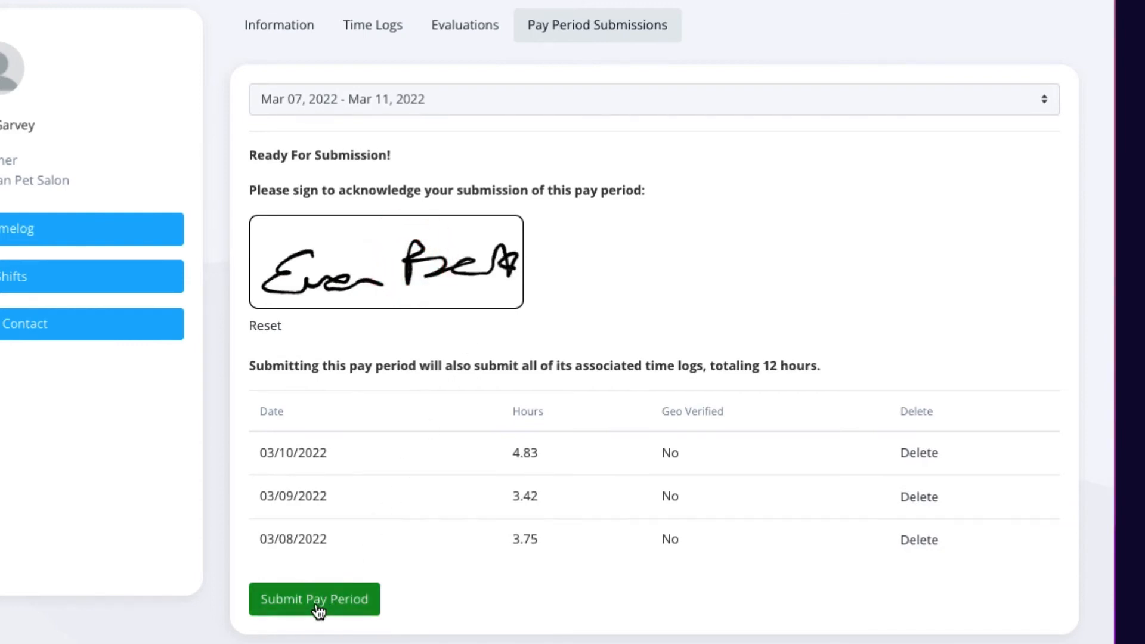
{"action": "left_click", "coordinate": [313, 599]}
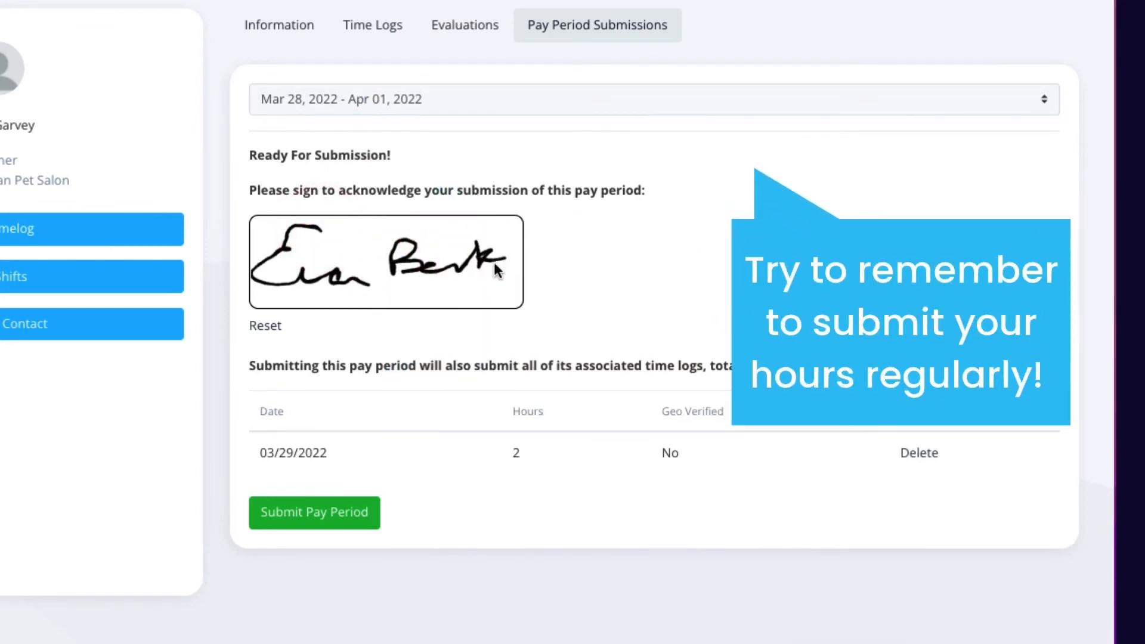
{"action": "left_click", "coordinate": [314, 511]}
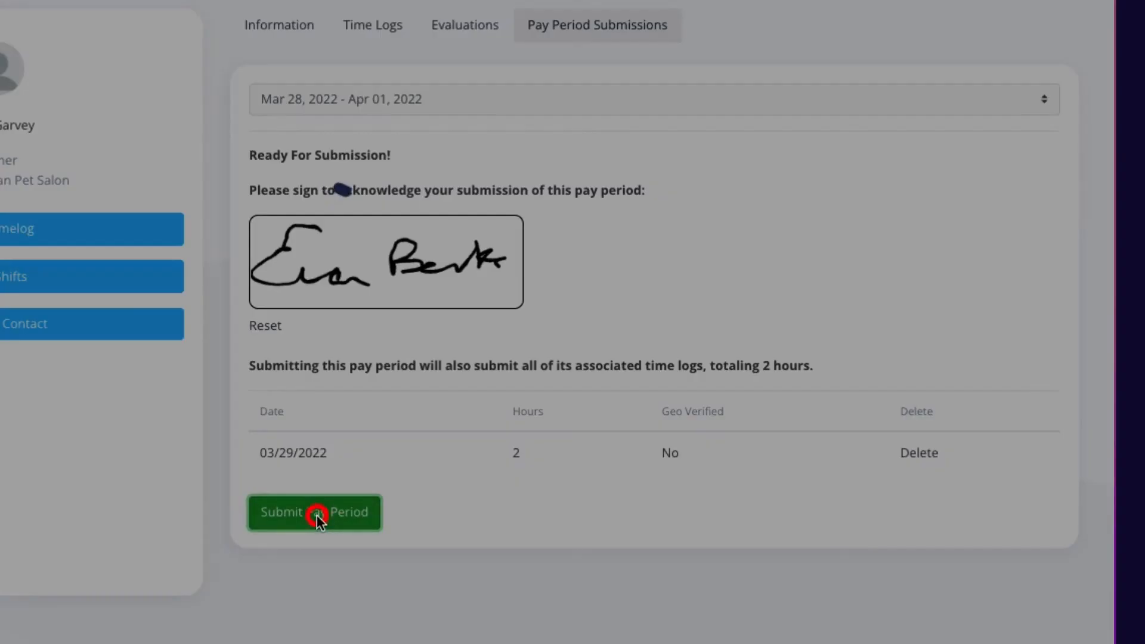
{"action": "left_click", "coordinate": [313, 512]}
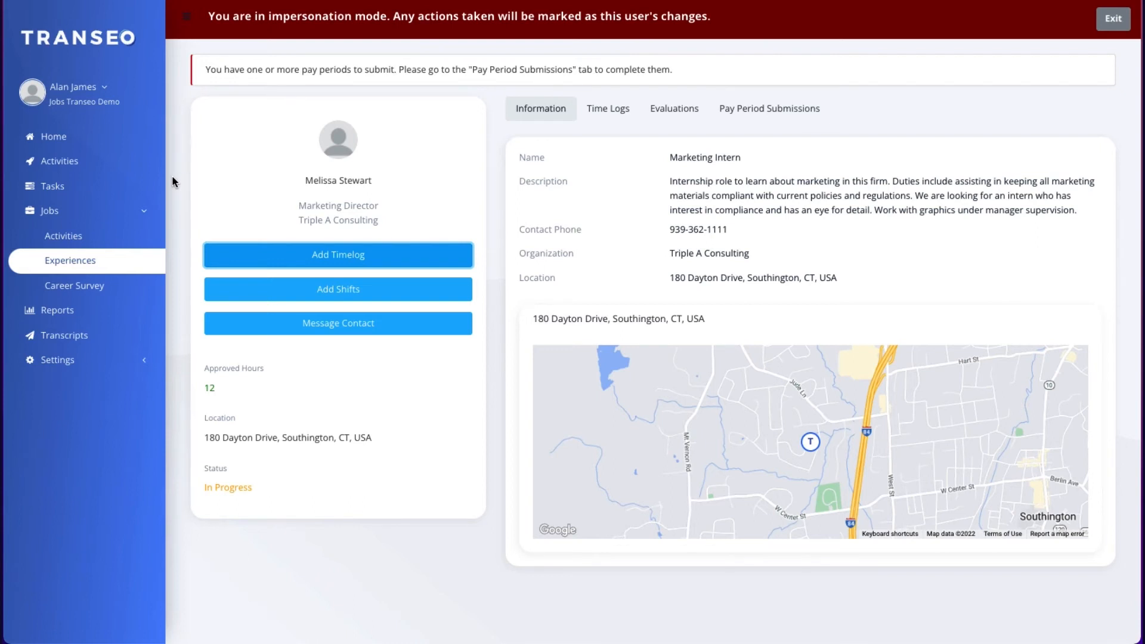
{"action": "mouse_move", "coordinate": [200, 185]}
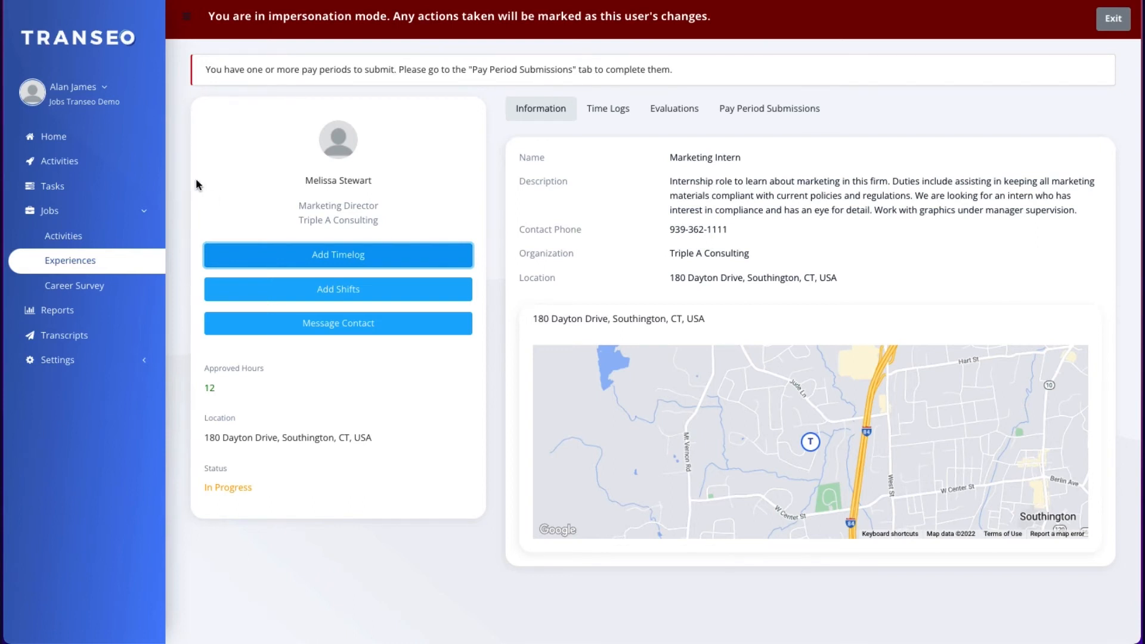
- Submit the Mar 14–20, 2022 pay period with 12 hours, name Alan, reflection and signature
{"action": "left_click", "coordinate": [768, 108]}
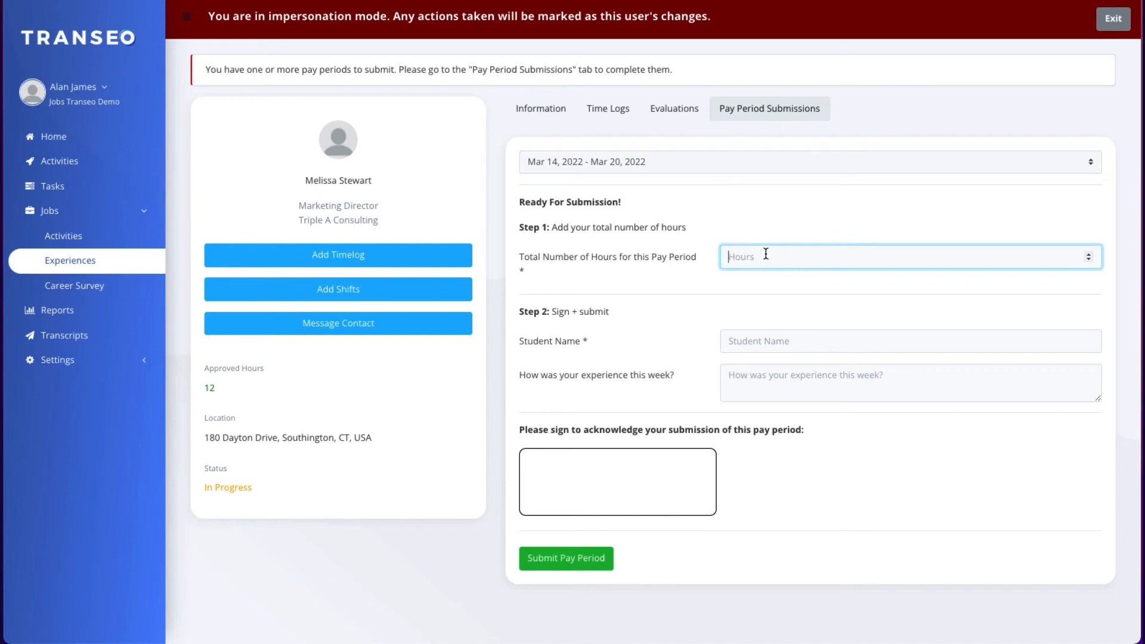
{"action": "type", "text": "12"}
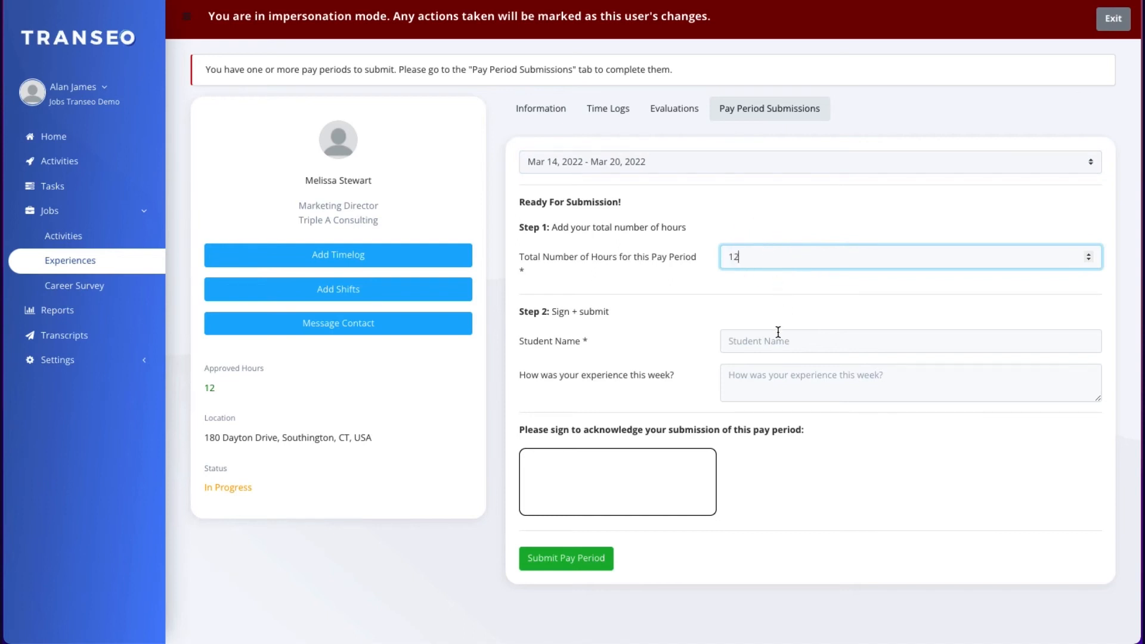
{"action": "type", "text": "Alan James"}
{"action": "left_click", "coordinate": [911, 383]}
{"action": "type", "text": "wonde"}
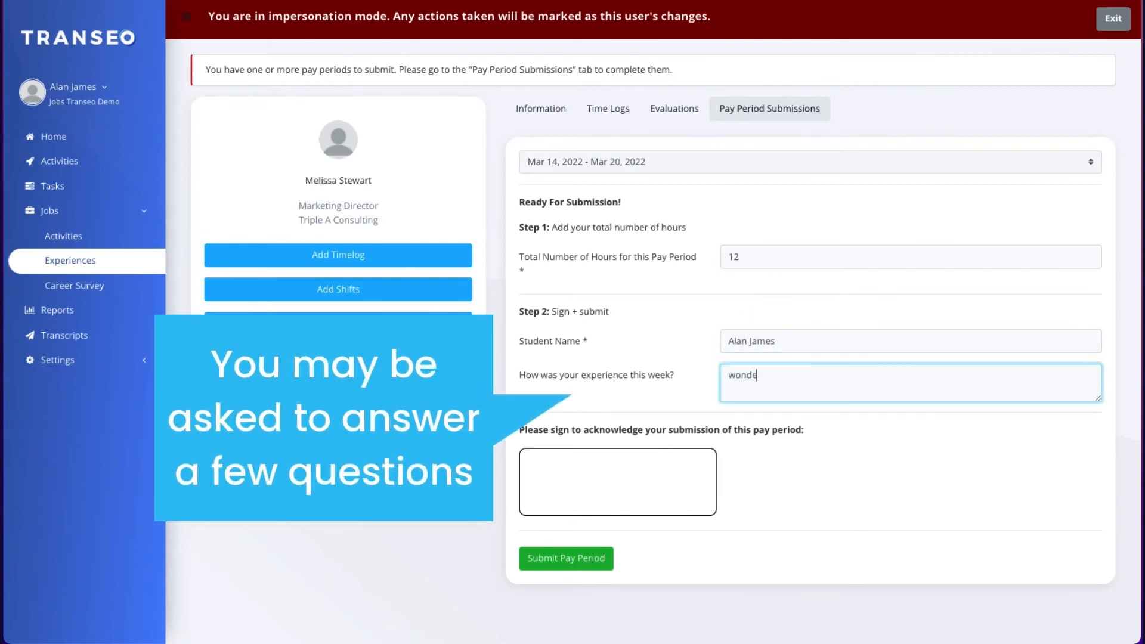
{"action": "type", "text": "rful!"}
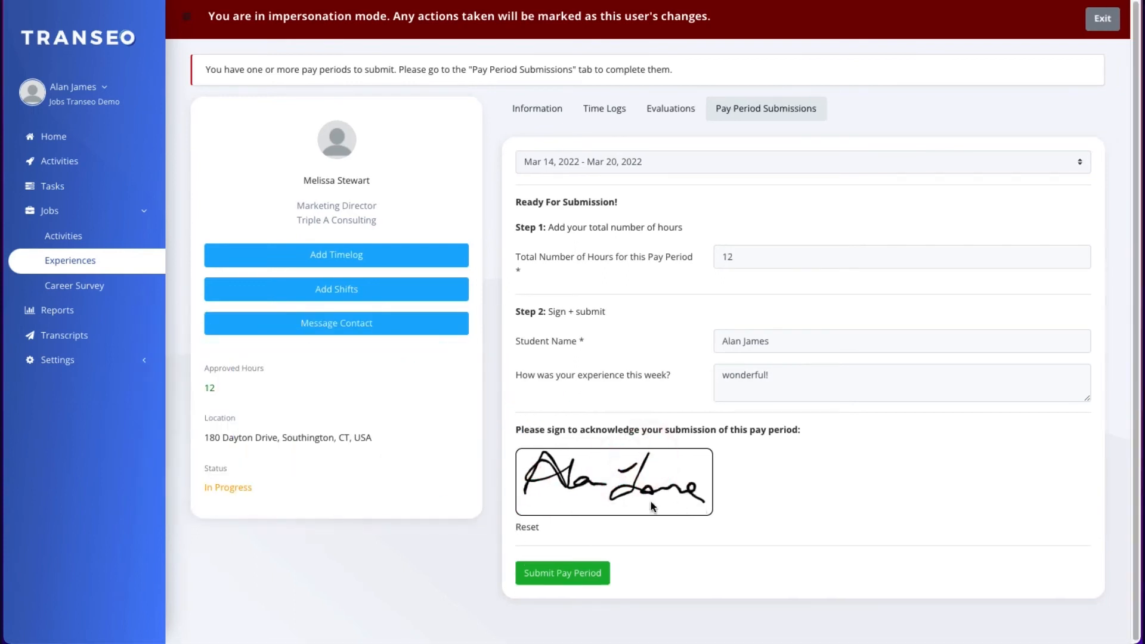
{"action": "left_click", "coordinate": [562, 572]}
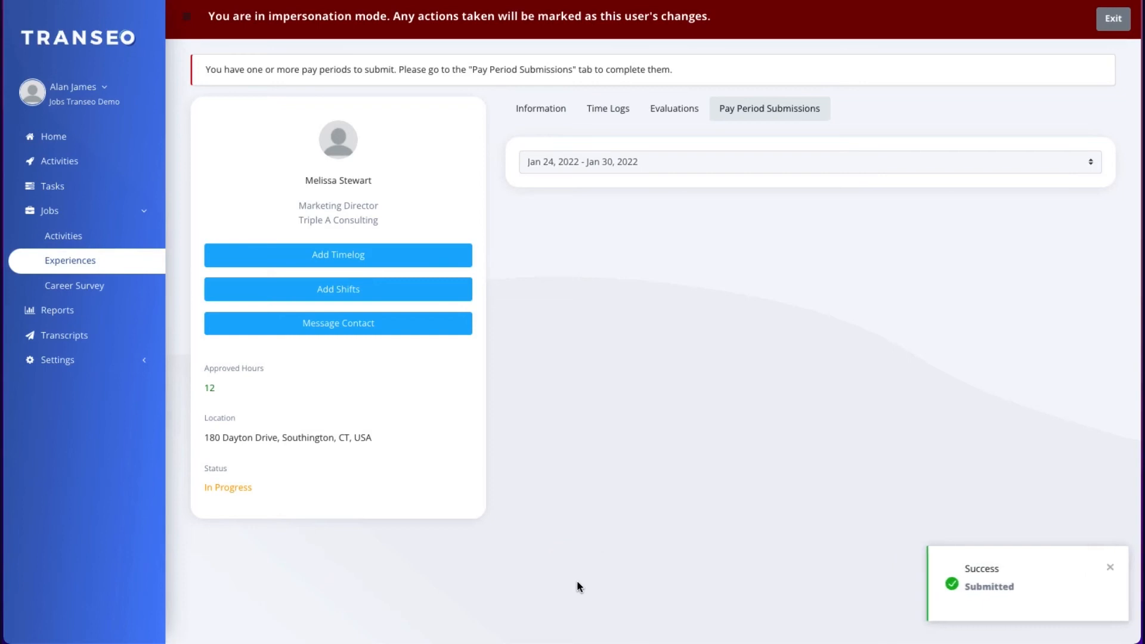
{"action": "mouse_move", "coordinate": [752, 383]}
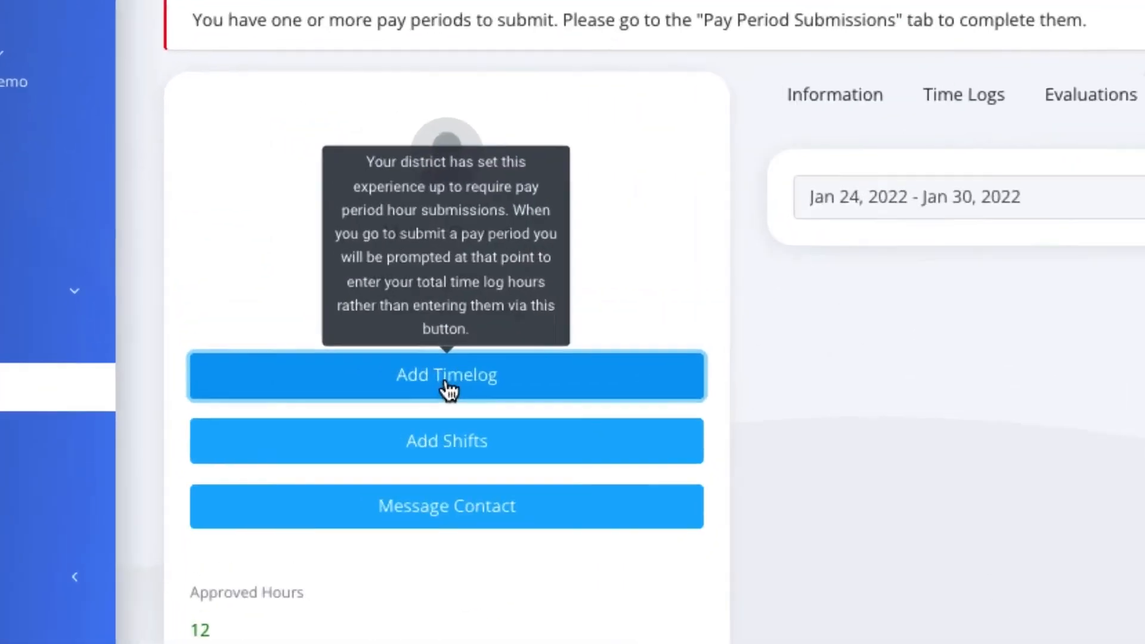
- Check the Add Timelog option, then return to the top of the Logging Time and Hours article
{"action": "left_click", "coordinate": [446, 375]}
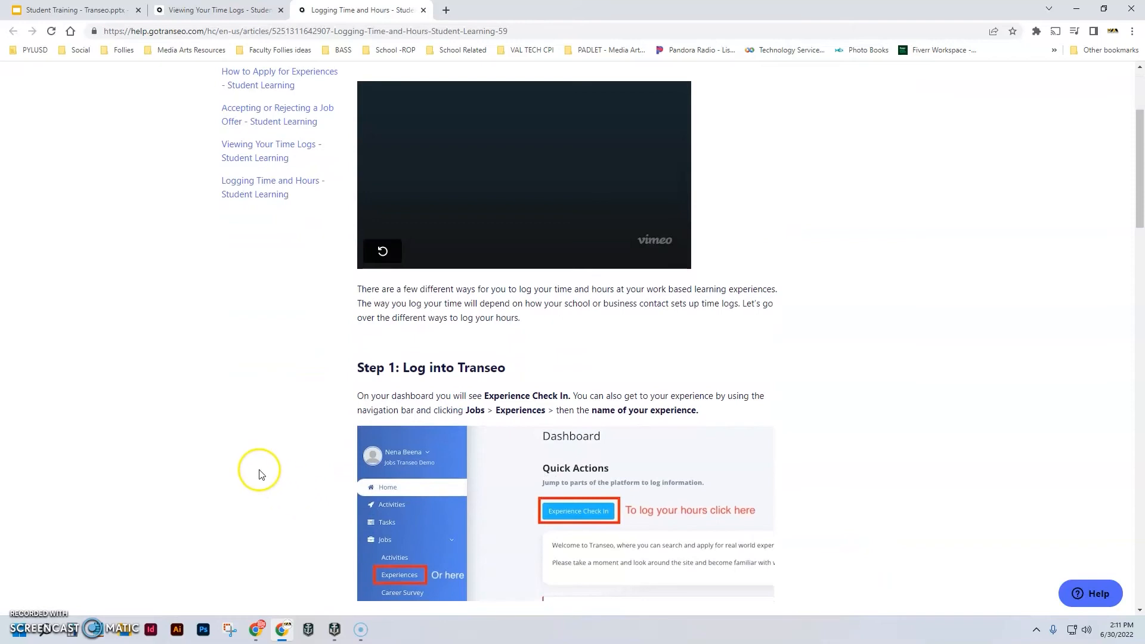
{"action": "scroll", "scroll_direction": "up", "scroll_amount": 3}
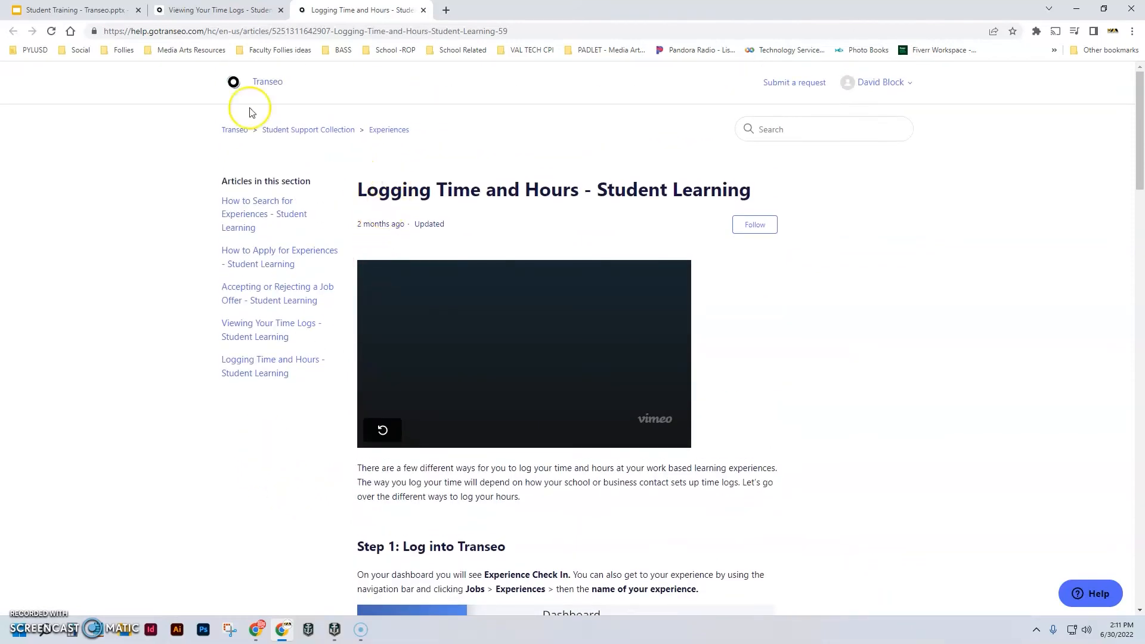
- Return to the Student Time Logs slide in the presentation tab
{"action": "left_click", "coordinate": [73, 9]}
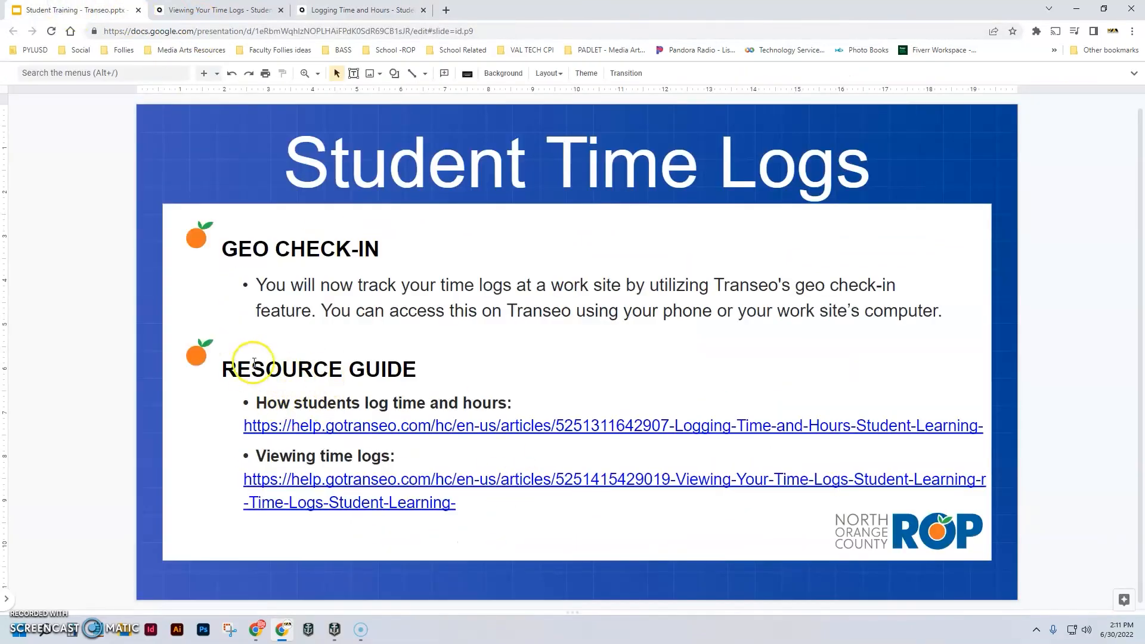
{"action": "mouse_move", "coordinate": [282, 433]}
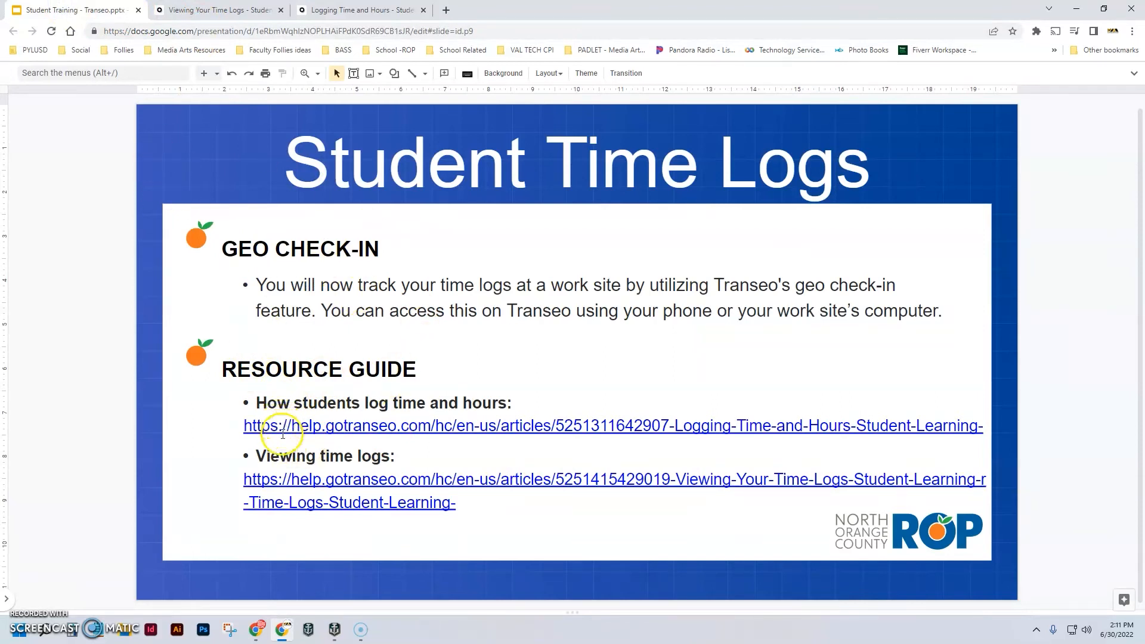
{"action": "mouse_move", "coordinate": [272, 479]}
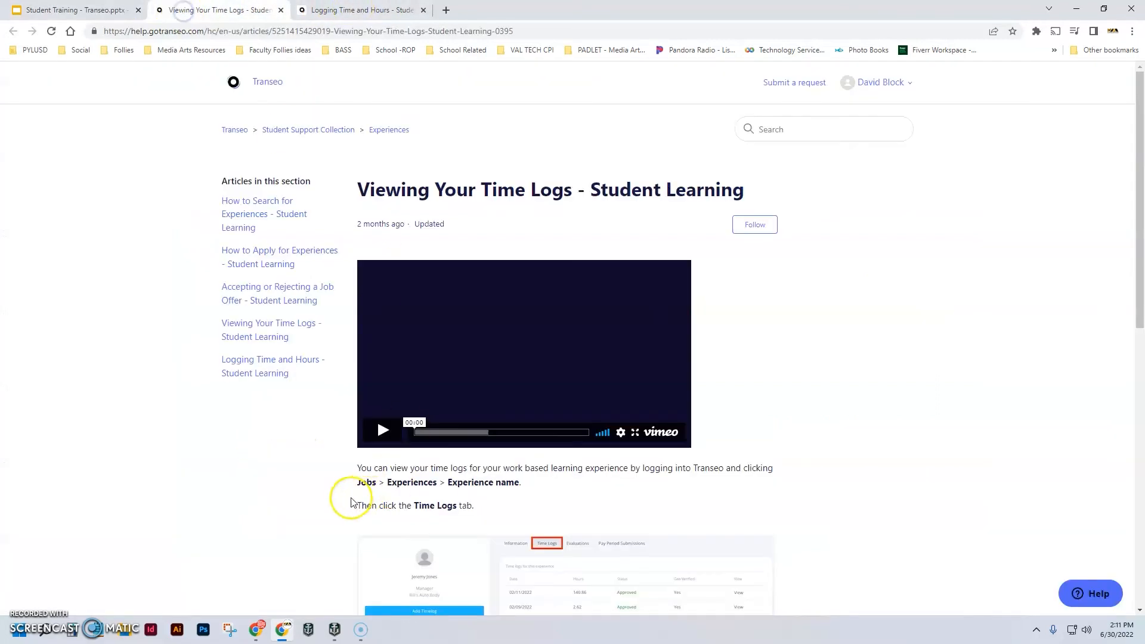
{"action": "mouse_move", "coordinate": [578, 431]}
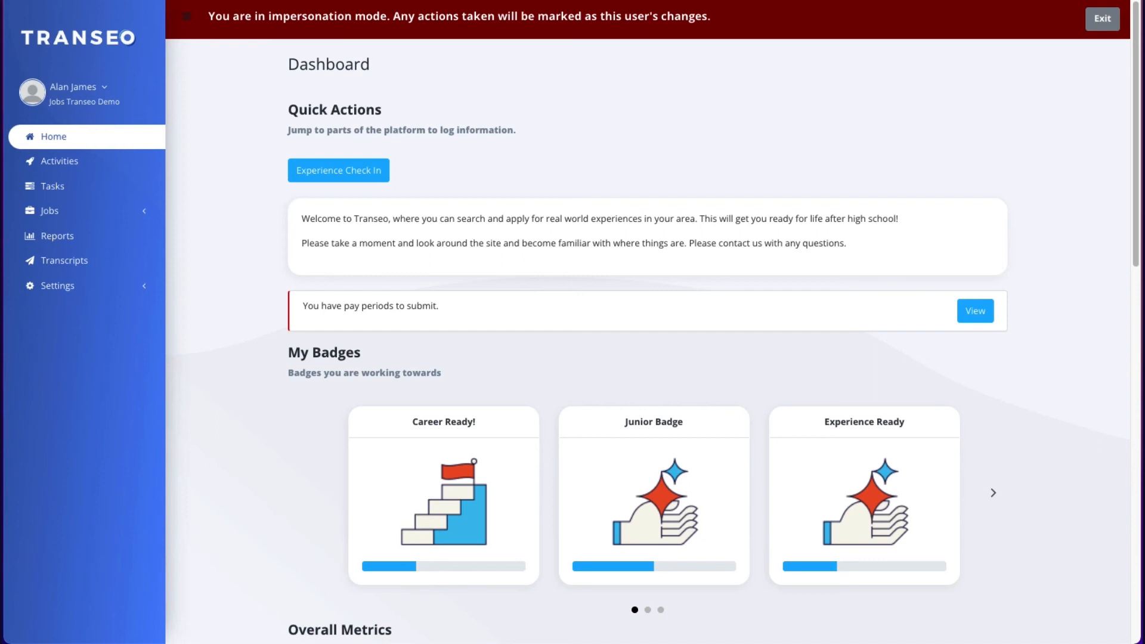
- Open the Autobody Tech experience's Time Logs via Jobs > Experiences
{"action": "left_click", "coordinate": [49, 210]}
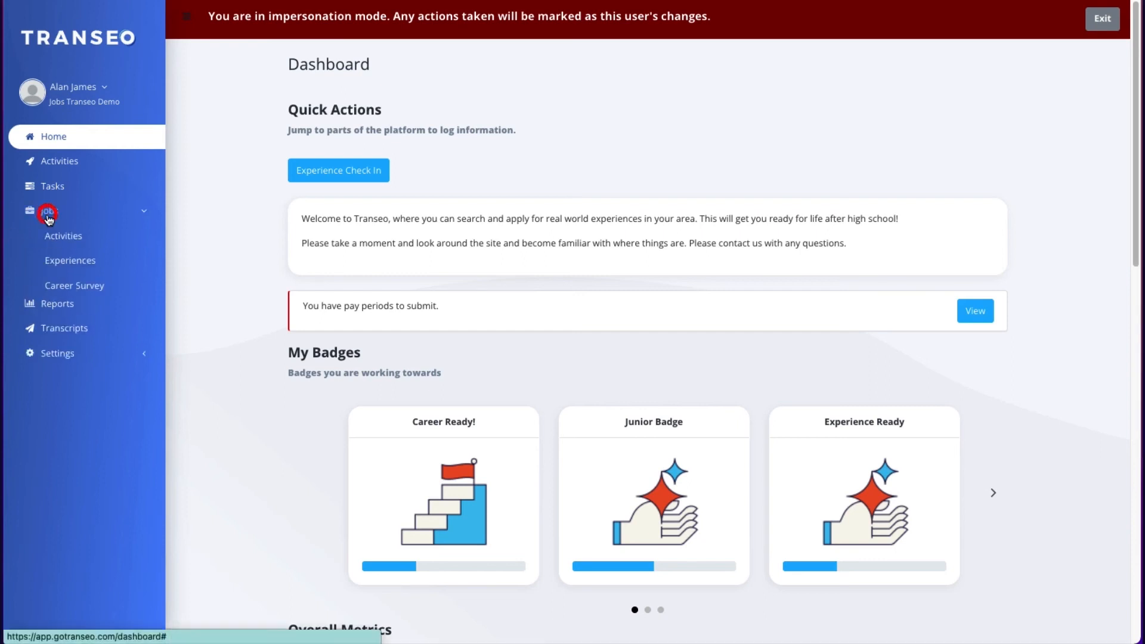
{"action": "left_click", "coordinate": [70, 260]}
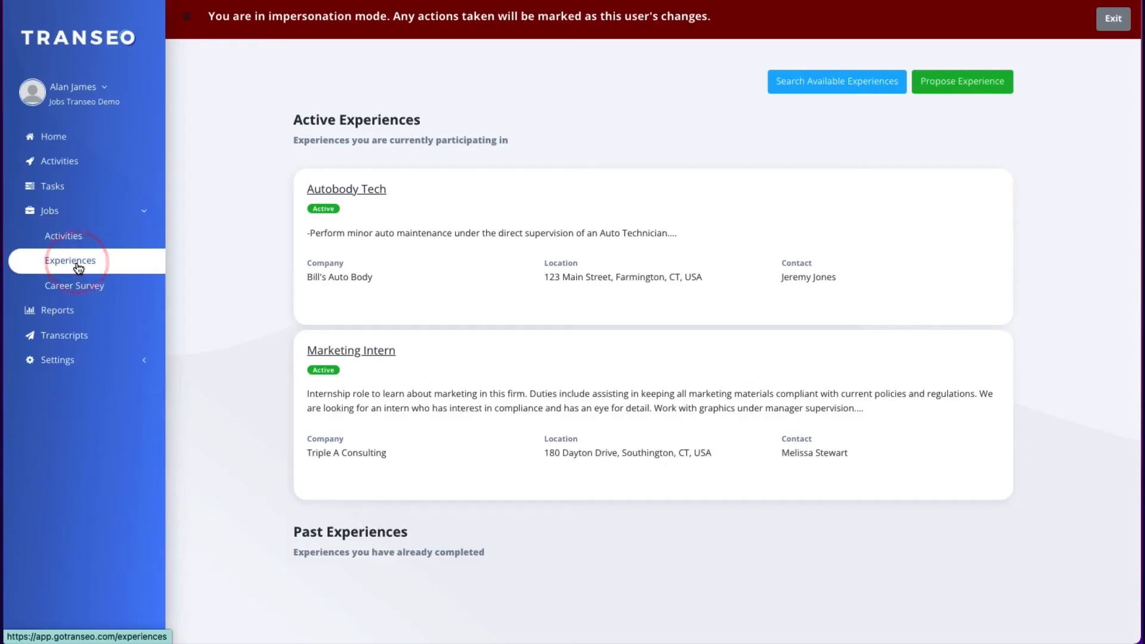
{"action": "left_click", "coordinate": [346, 189]}
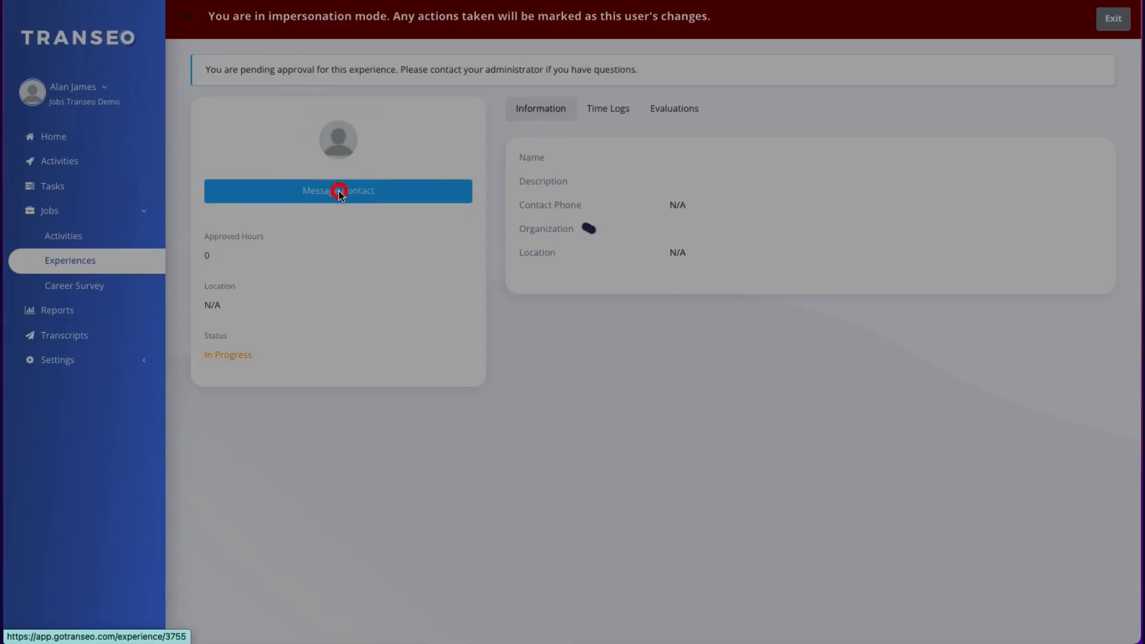
{"action": "left_click", "coordinate": [338, 190]}
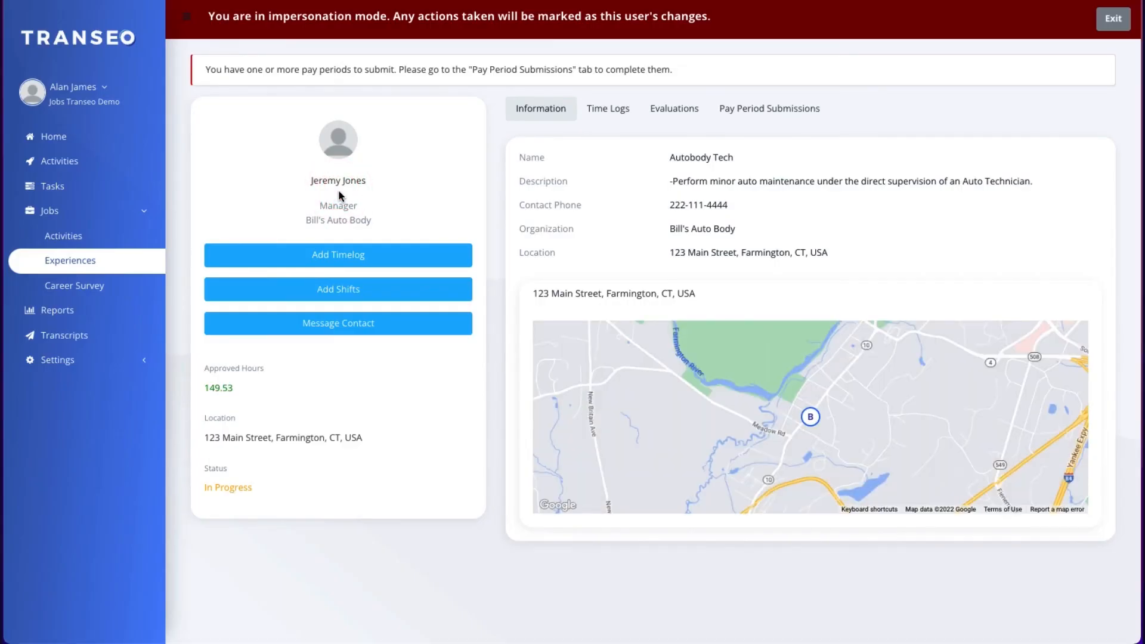
{"action": "left_click", "coordinate": [607, 109]}
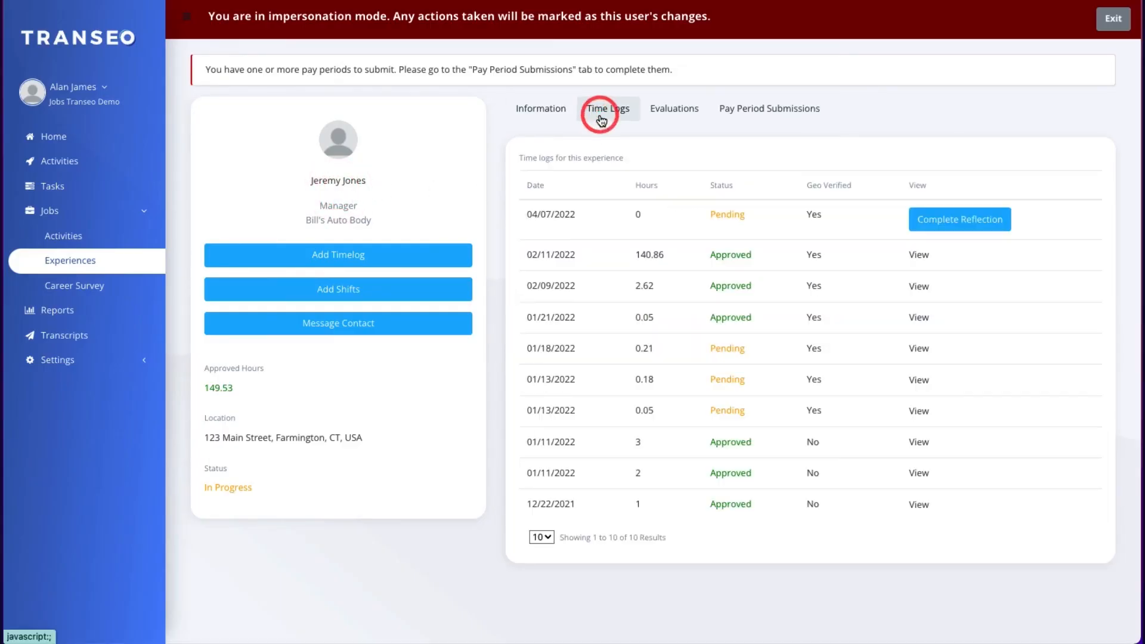
{"action": "mouse_move", "coordinate": [607, 109]}
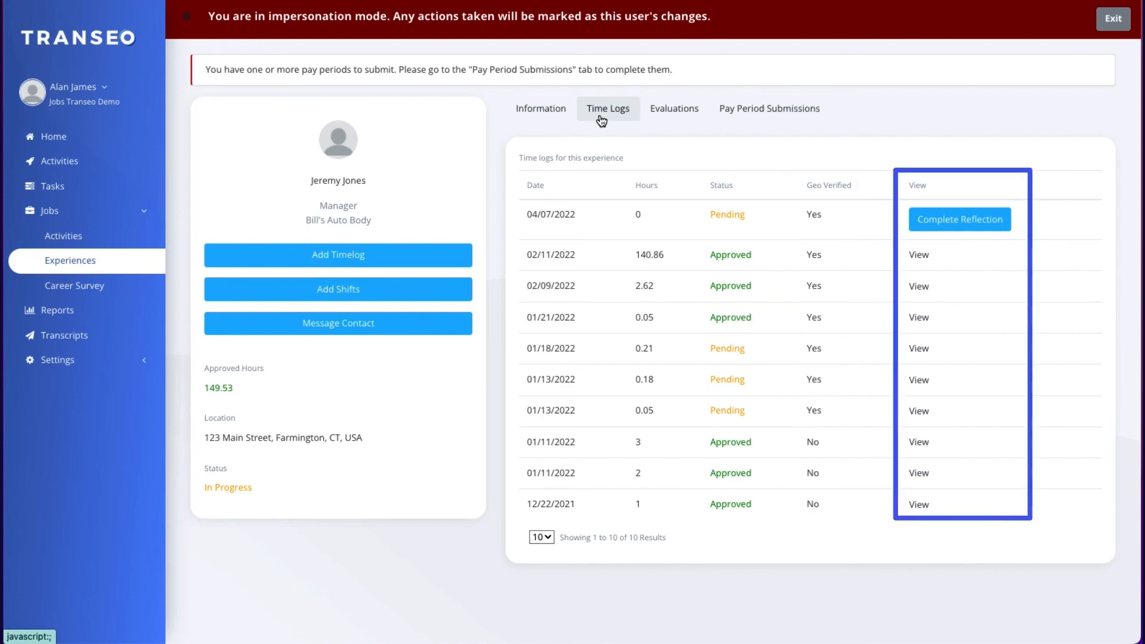
{"action": "mouse_move", "coordinate": [620, 128]}
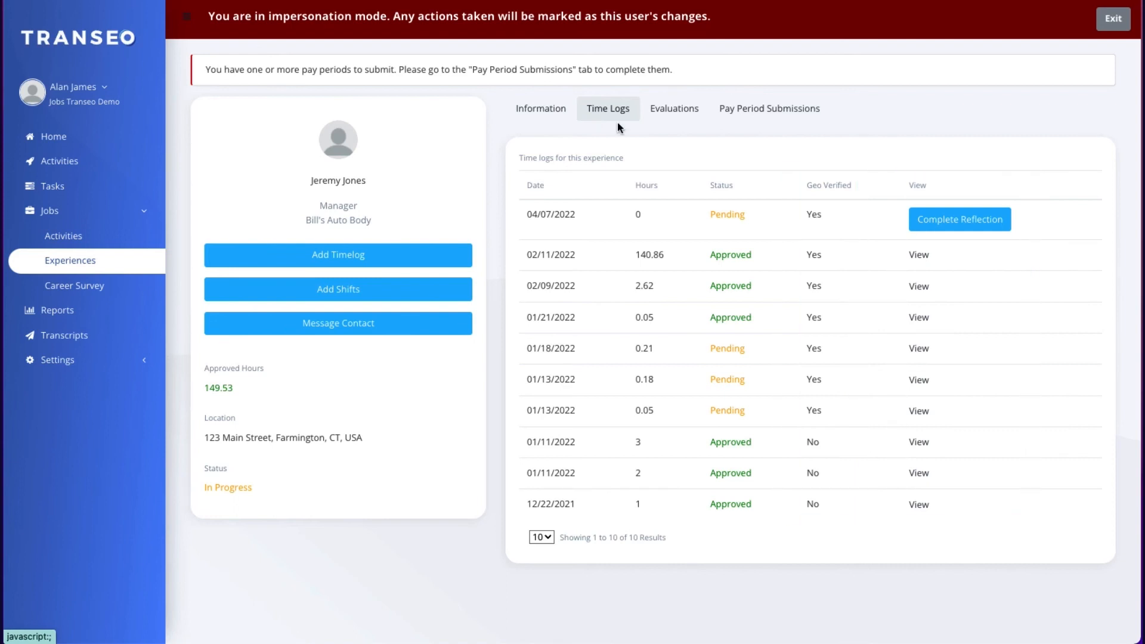
- View one time log's details, check Pay Period Submissions, and return to the presentation
{"action": "left_click", "coordinate": [918, 317]}
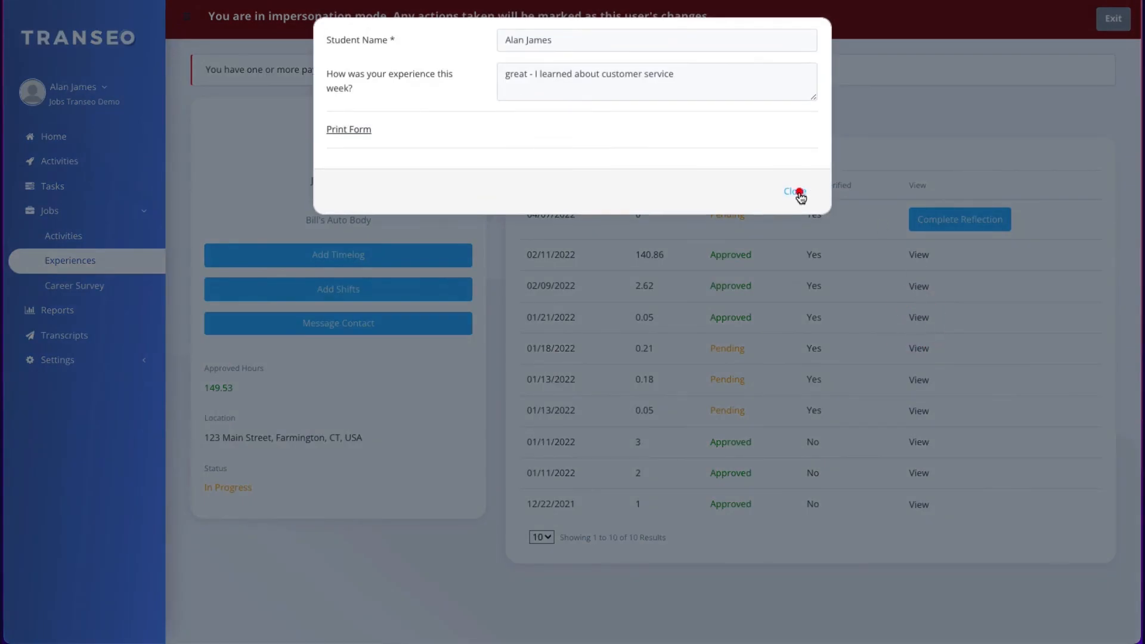
{"action": "left_click", "coordinate": [792, 191]}
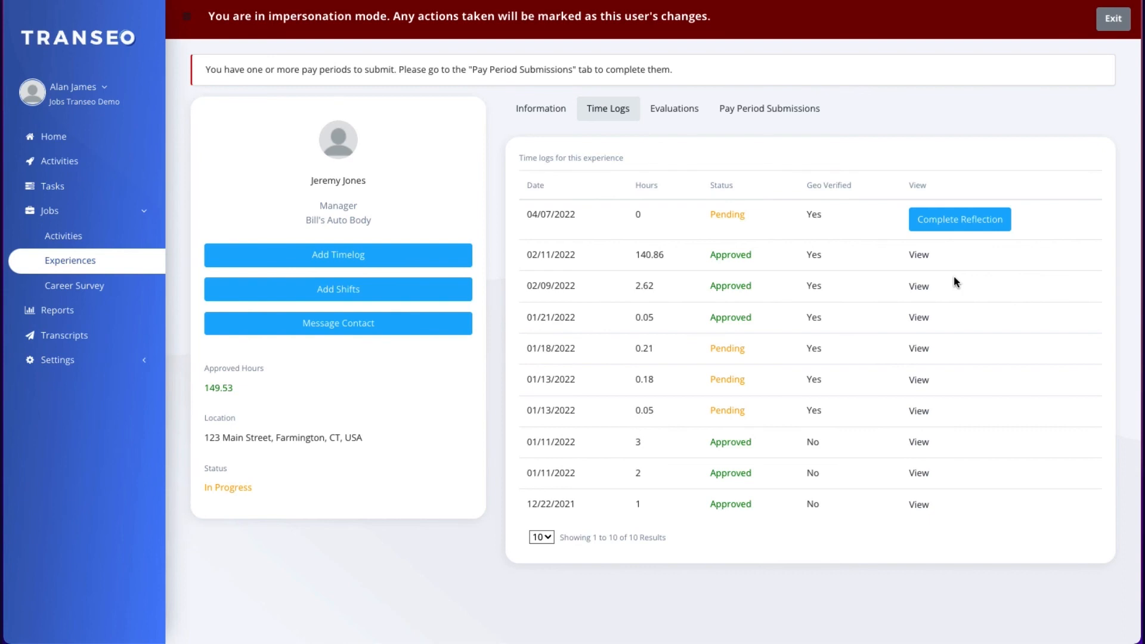
{"action": "mouse_move", "coordinate": [769, 108]}
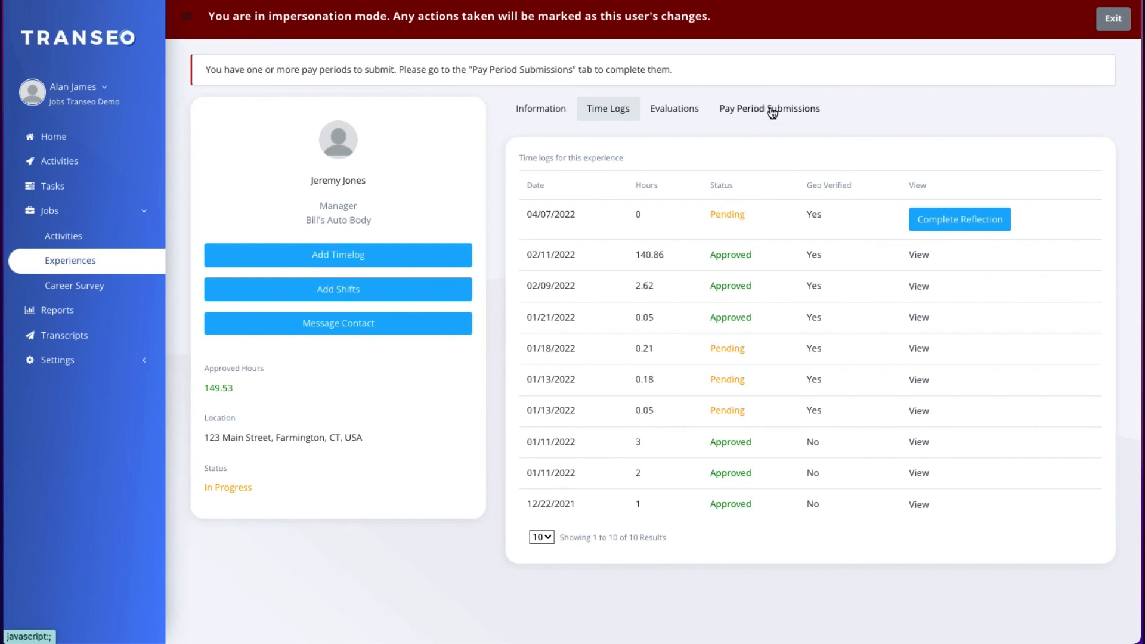
{"action": "left_click", "coordinate": [769, 109]}
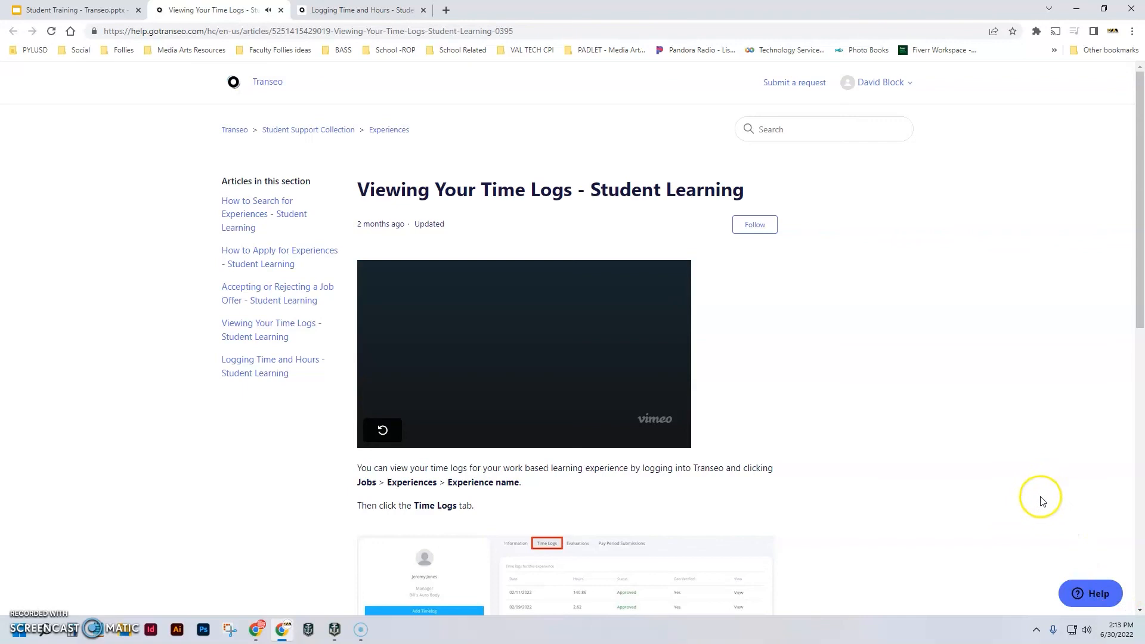
{"action": "mouse_move", "coordinate": [272, 294]}
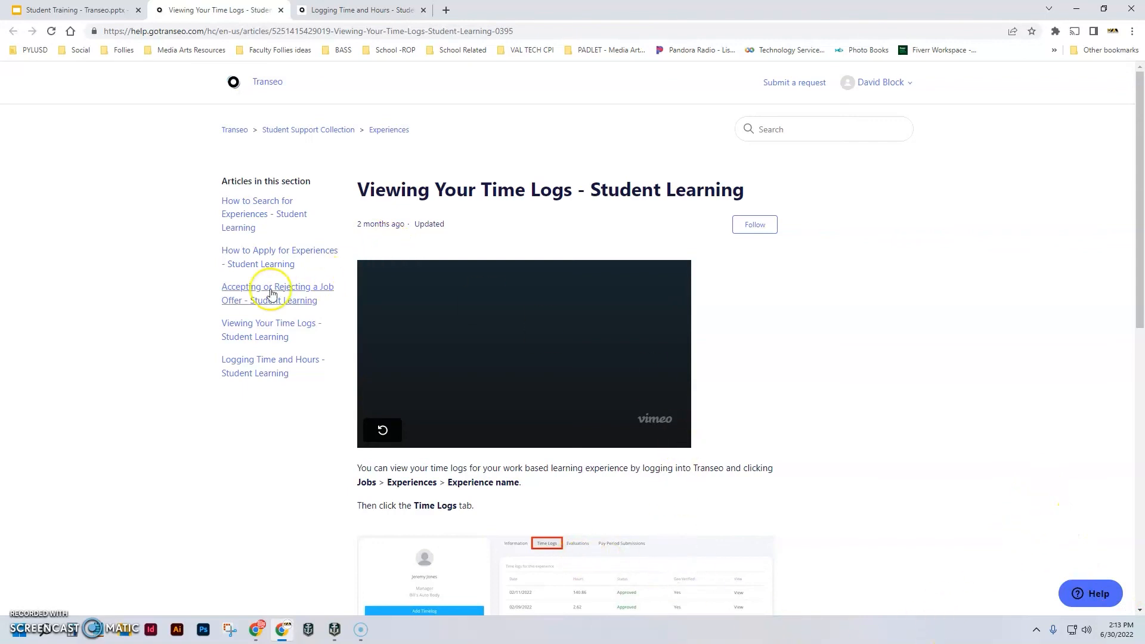
{"action": "left_click", "coordinate": [72, 9]}
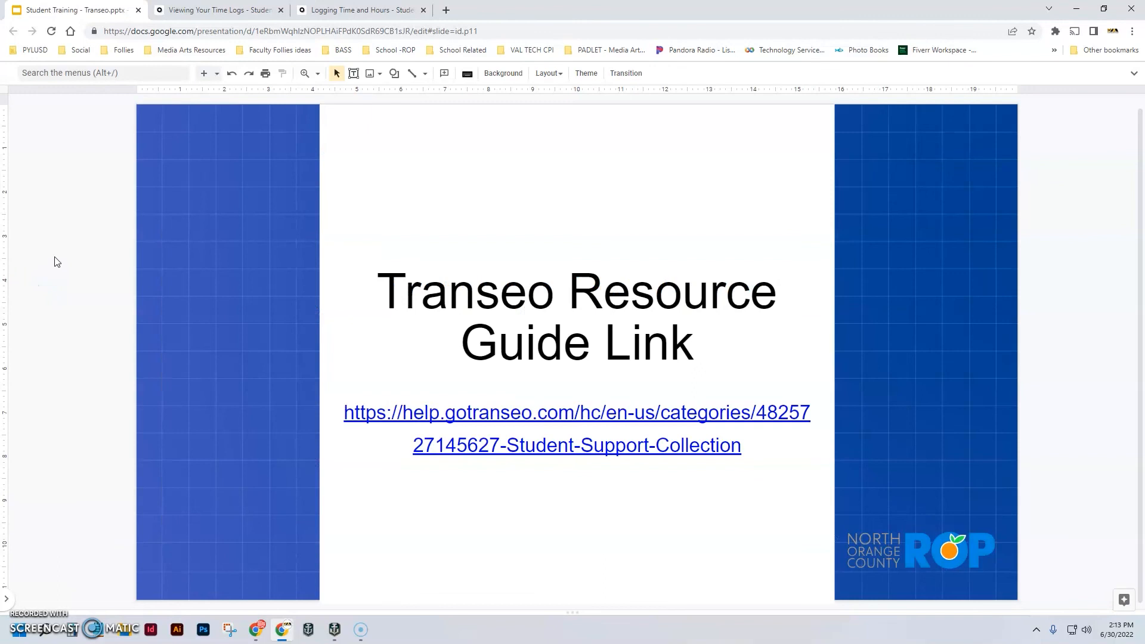
{"action": "mouse_move", "coordinate": [453, 405]}
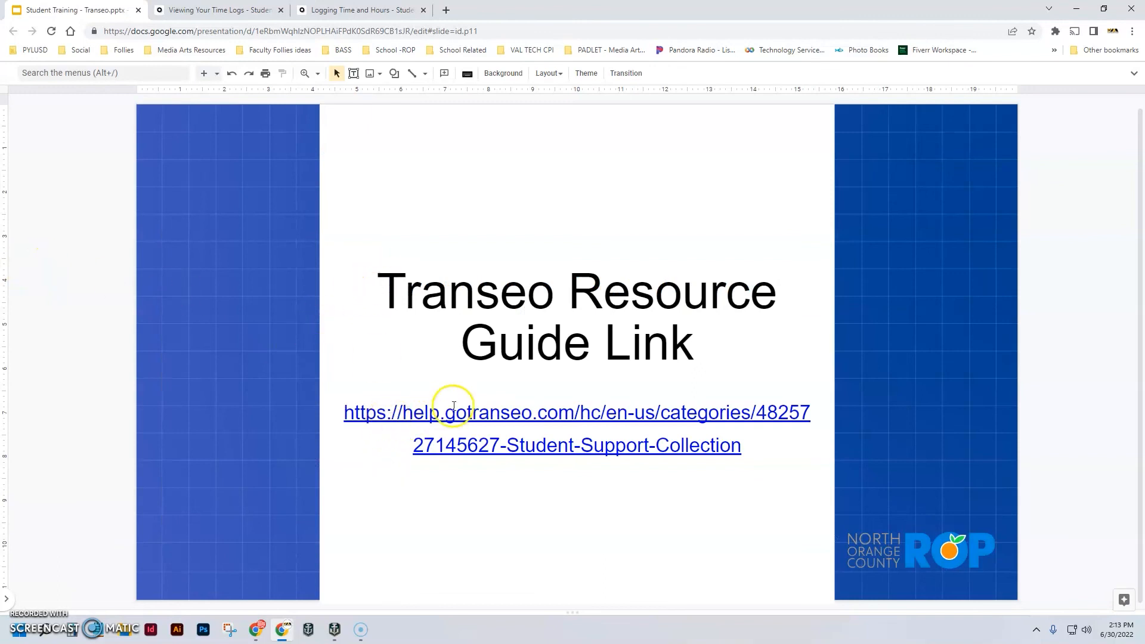
- Advance from the Resource Guide Link slide to the closing Questions? slide
{"action": "left_click", "coordinate": [453, 411]}
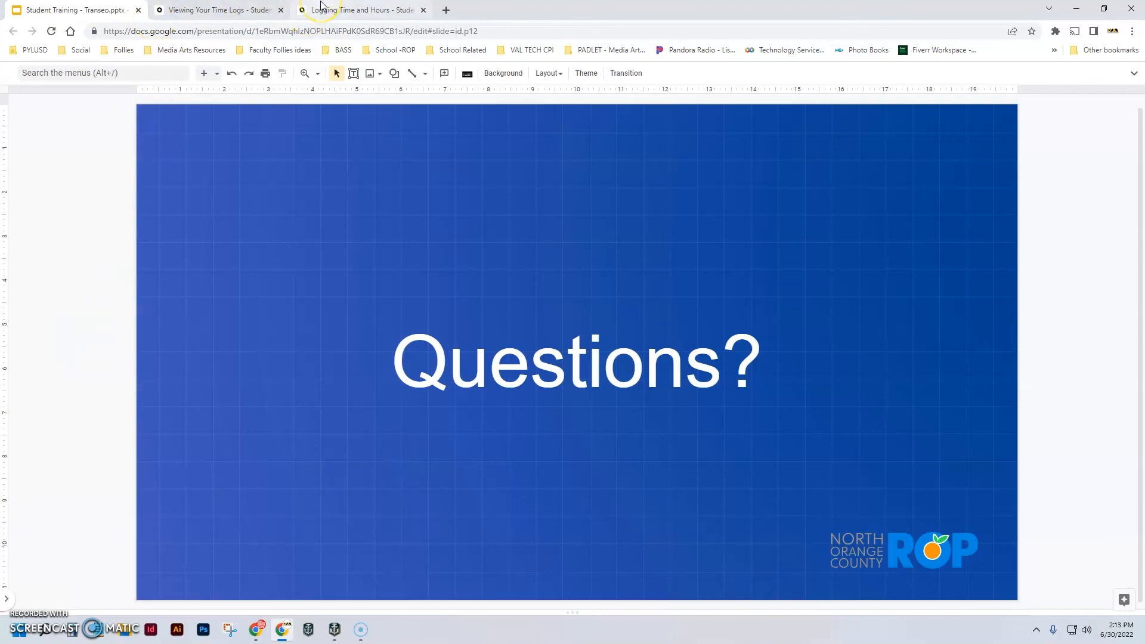
{"action": "mouse_move", "coordinate": [358, 9]}
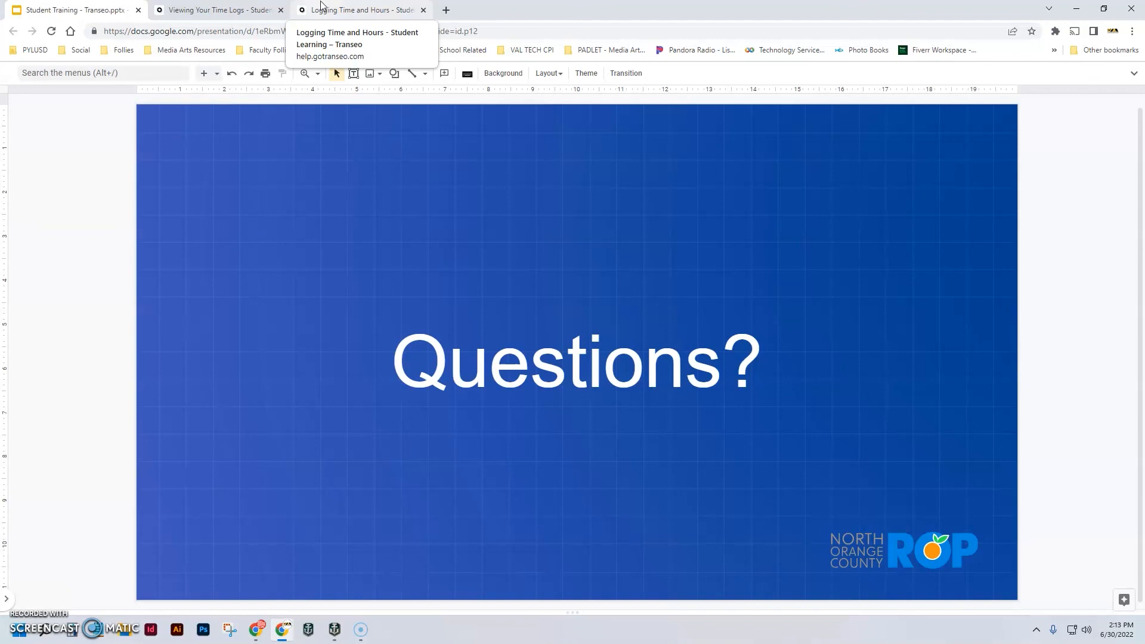